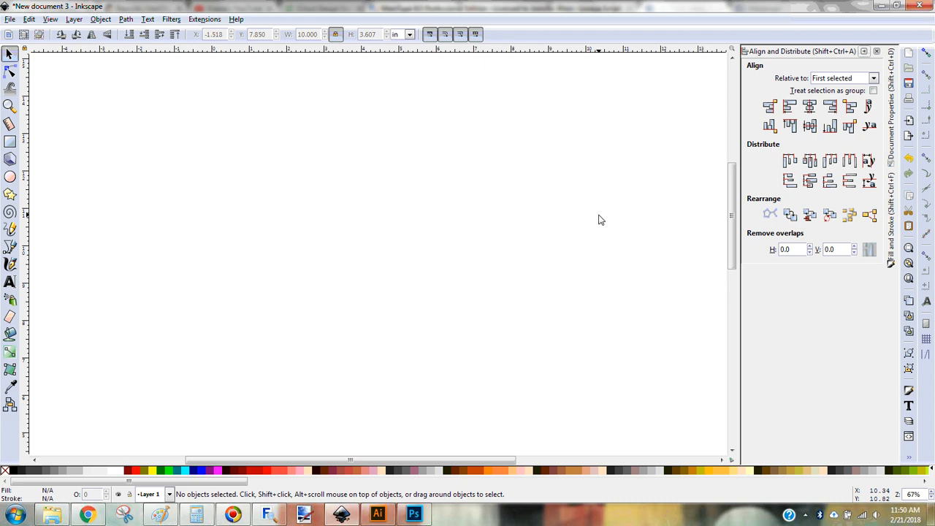
pyautogui.moveTo(578, 231)
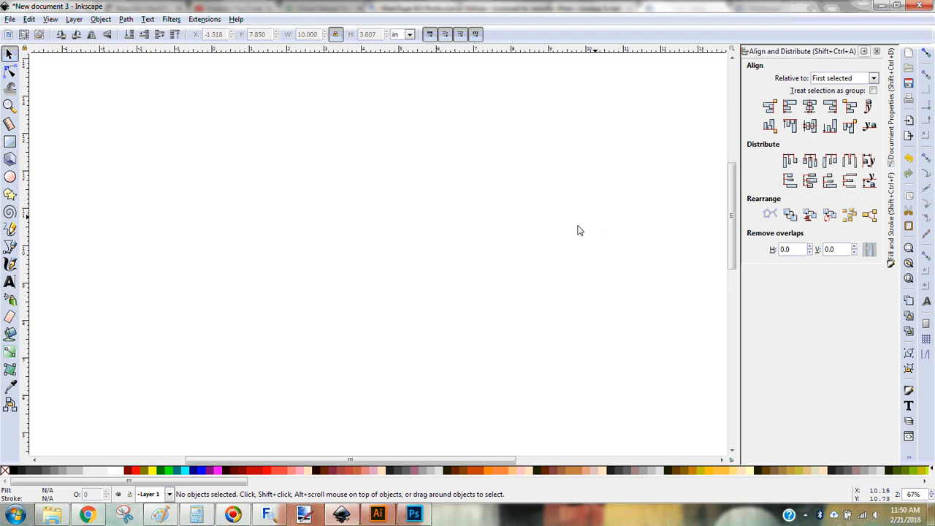
pyautogui.moveTo(533, 240)
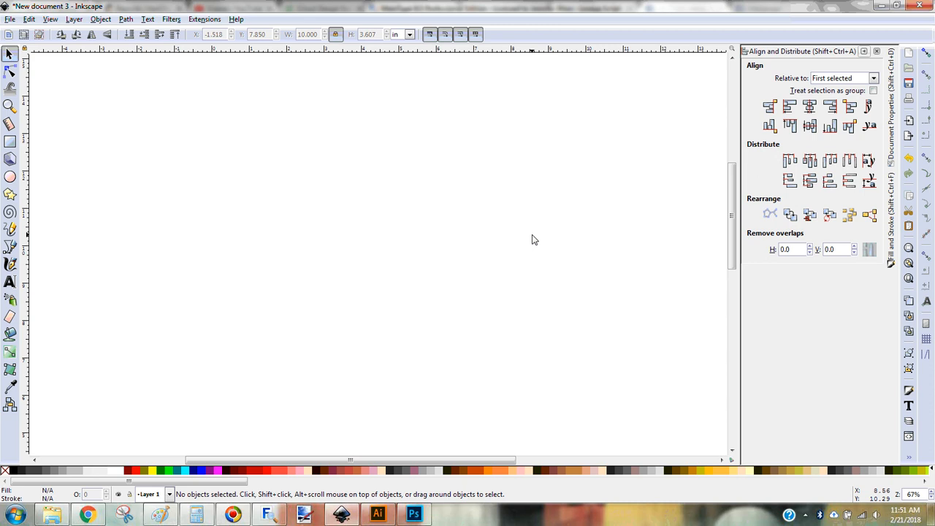
pyautogui.moveTo(474, 122)
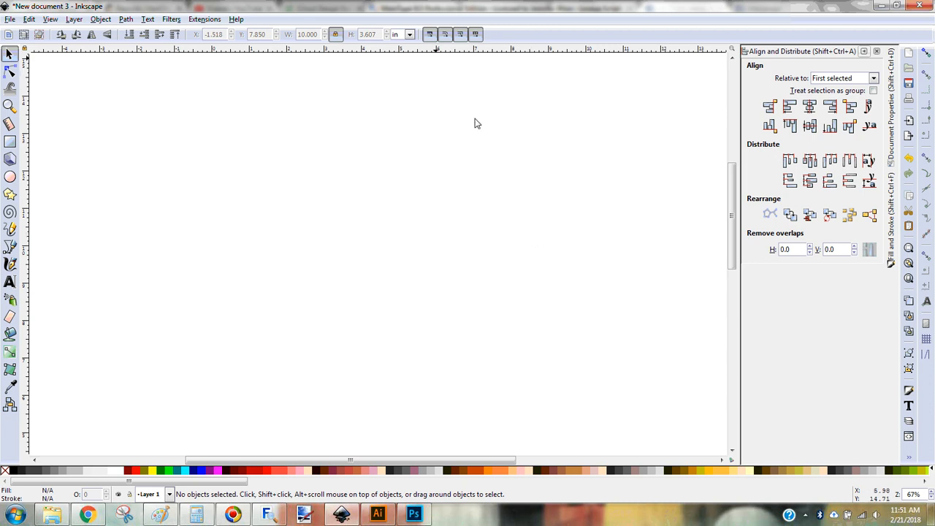
pyautogui.moveTo(216, 225)
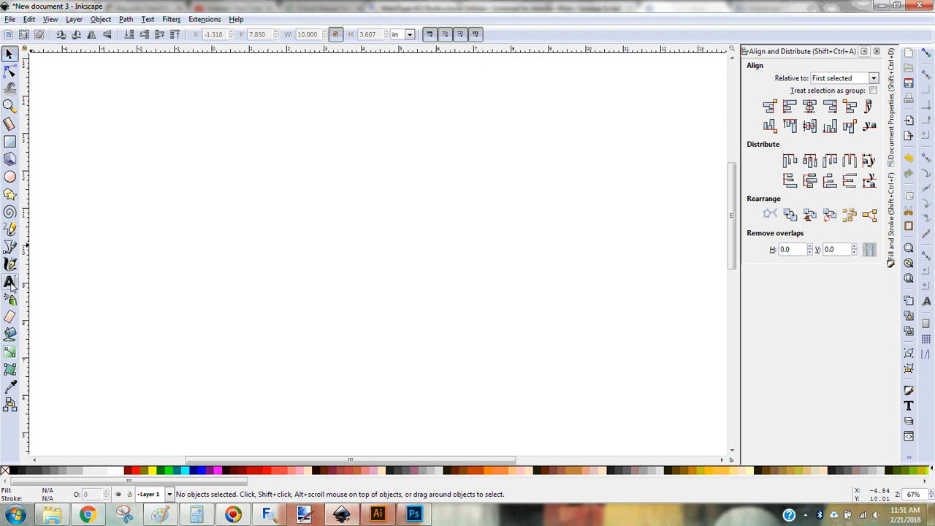
# Step: Switch to the Text tool and set the font to Impact
pyautogui.click(10, 283)
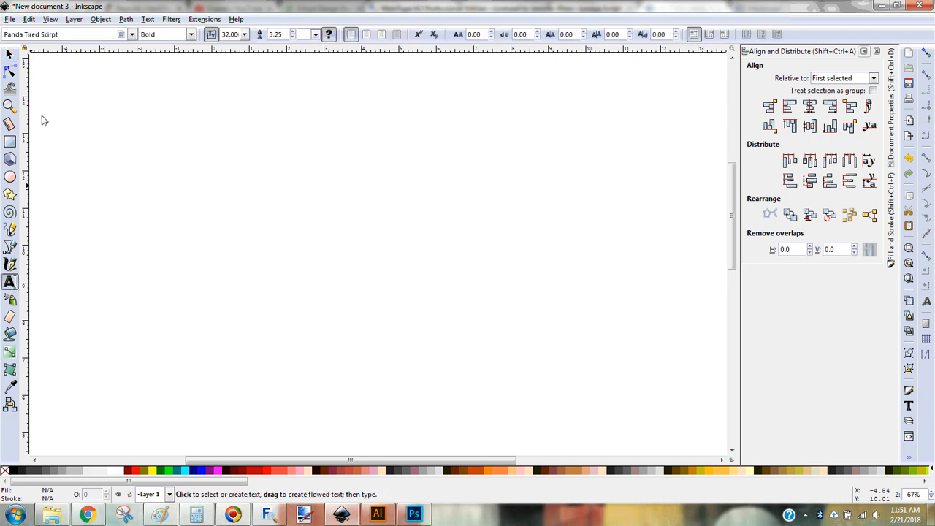
pyautogui.tripleClick(64, 35)
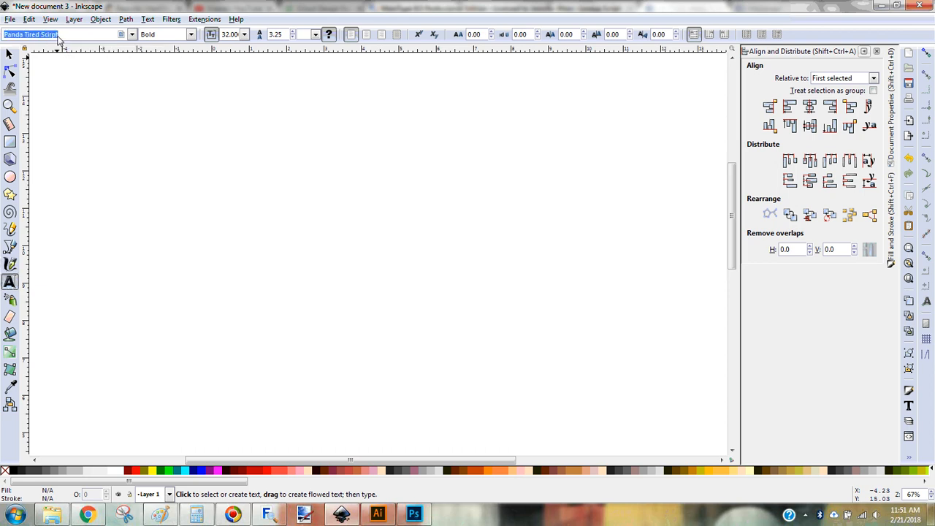
pyautogui.write('imp')
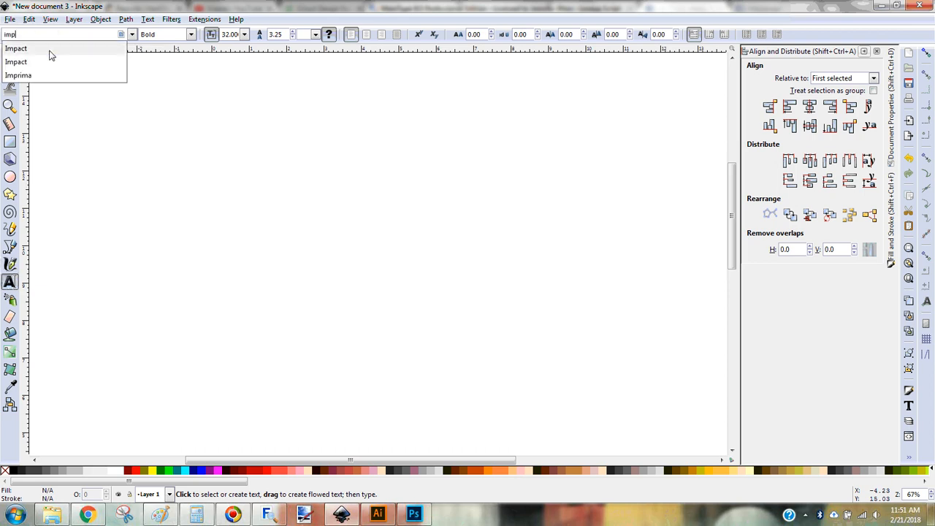
pyautogui.click(15, 49)
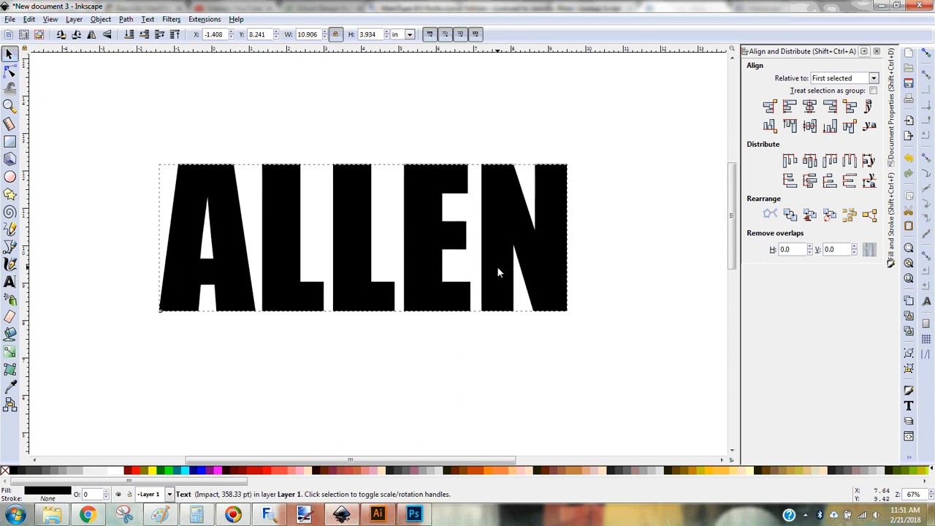
# Step: Add the word ALLEN and resize it to a width of 10, then deselect
pyautogui.click(363, 236)
pyautogui.write('10.000')
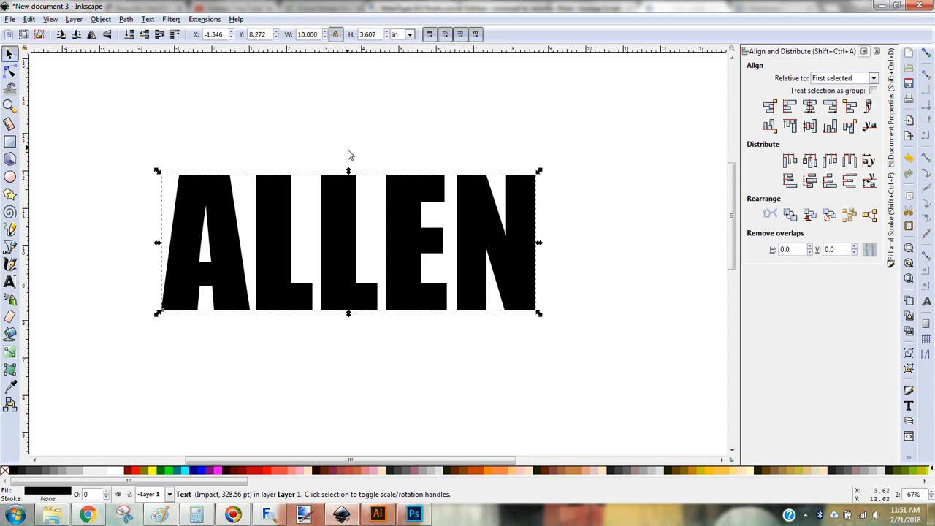
pyautogui.moveTo(368, 35)
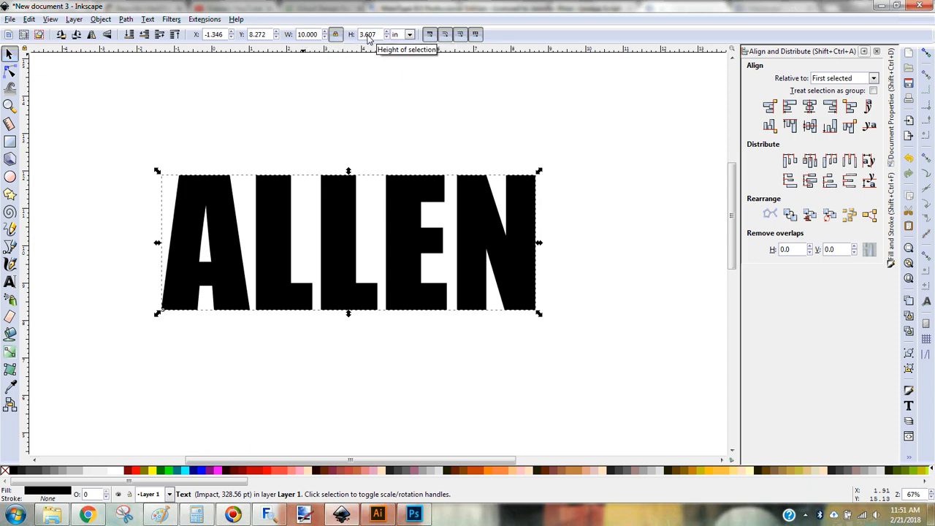
pyautogui.moveTo(333, 245)
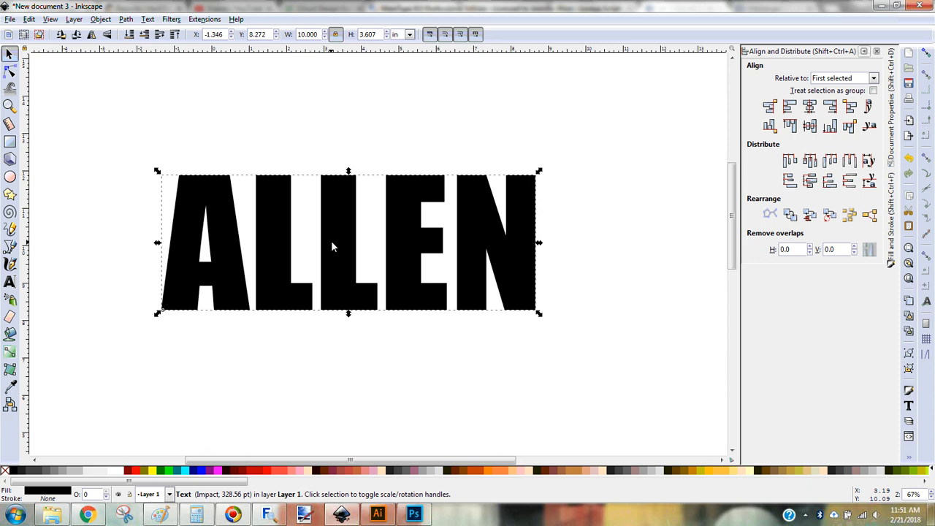
pyautogui.click(55, 210)
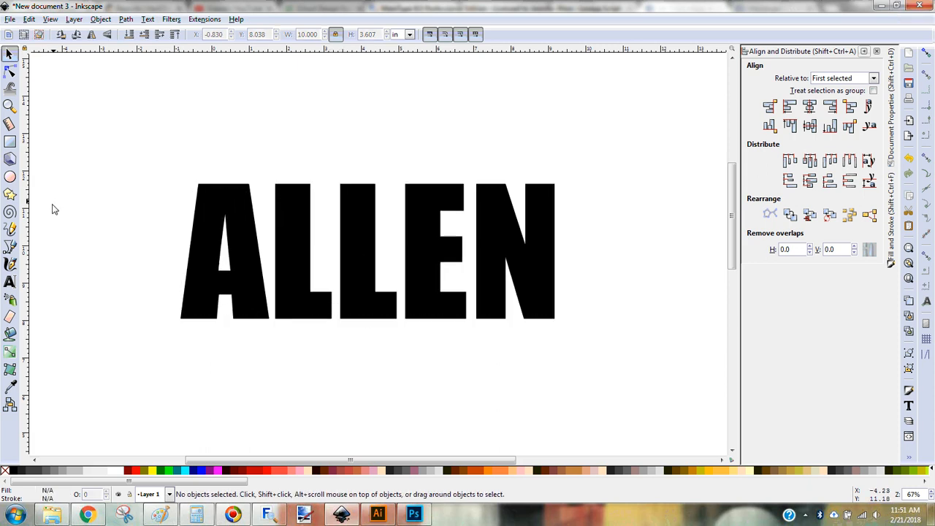
pyautogui.click(9, 282)
pyautogui.write('LOVE')
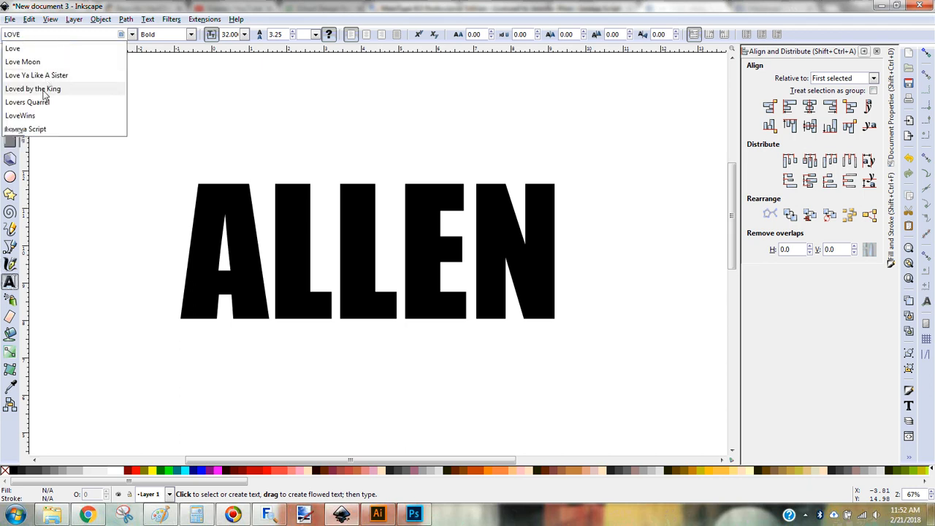
pyautogui.click(27, 128)
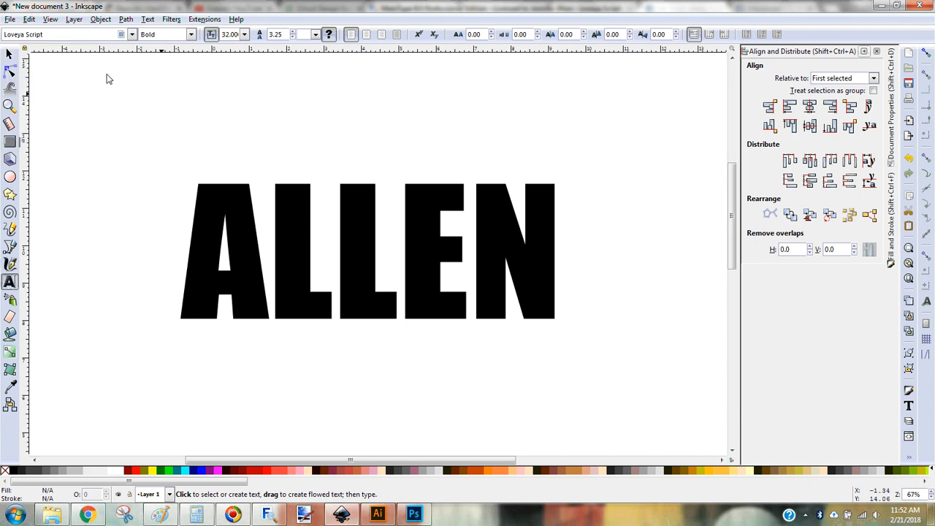
pyautogui.moveTo(266, 138)
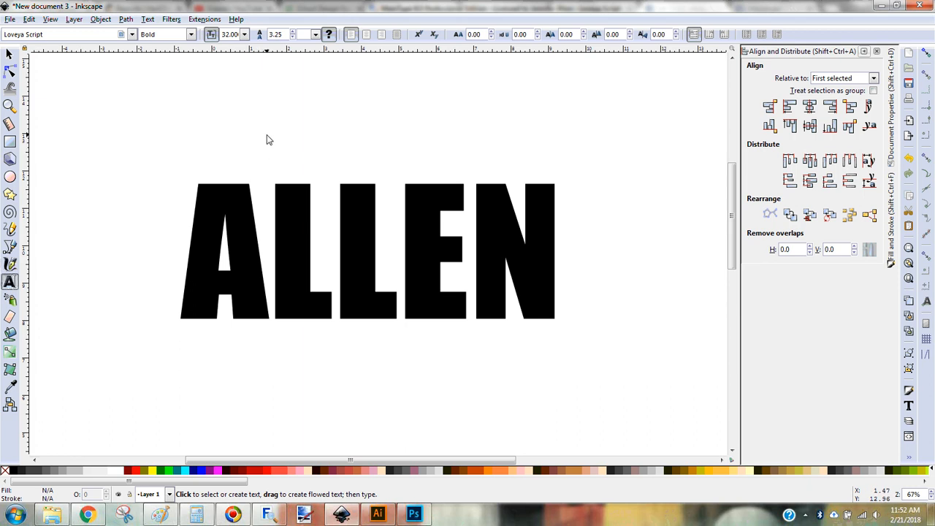
pyautogui.click(266, 126)
pyautogui.write('Original')
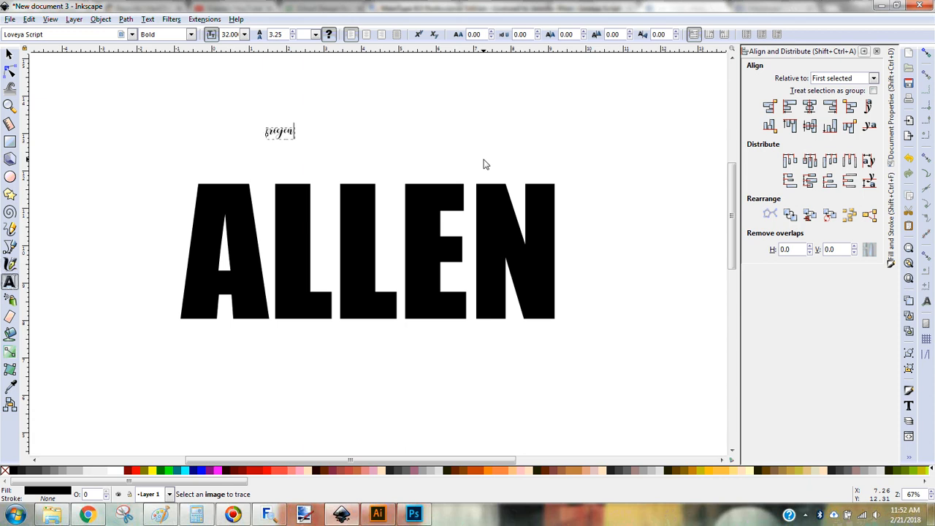
pyautogui.click(280, 131)
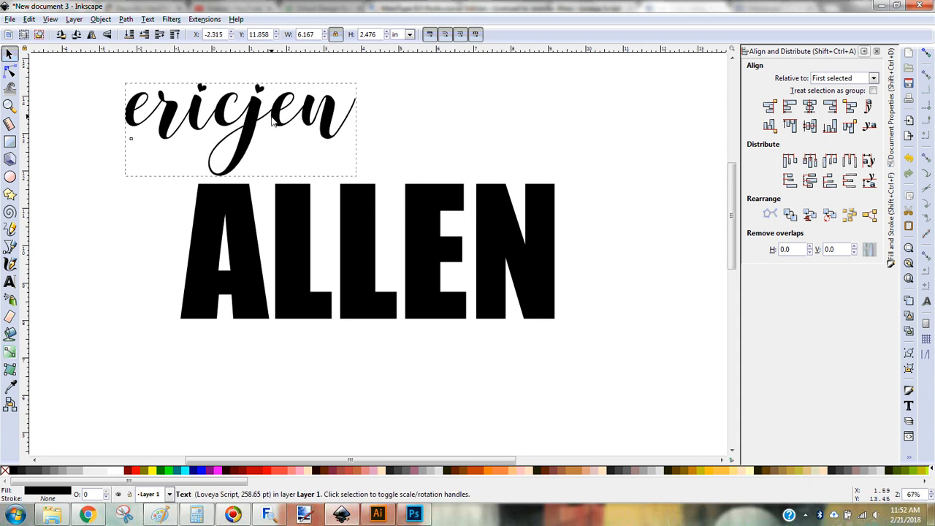
pyautogui.click(239, 120)
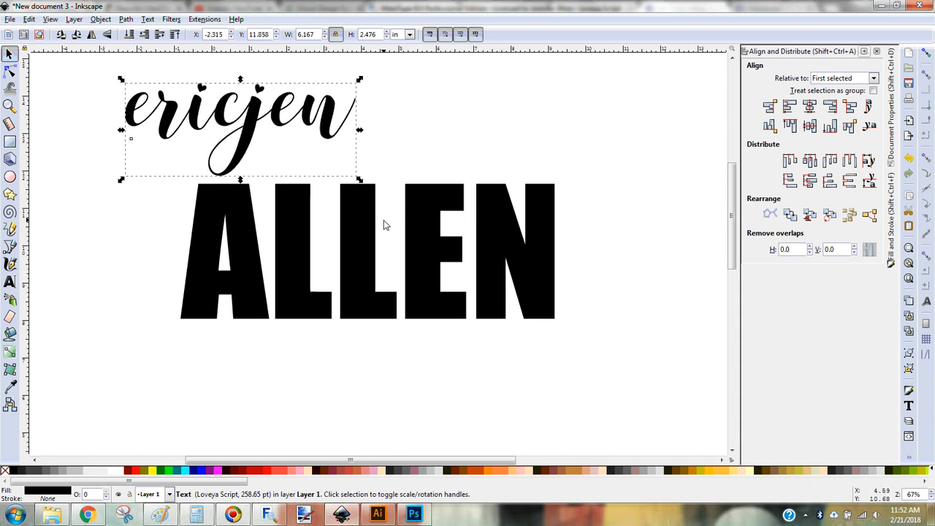
pyautogui.moveTo(377, 381)
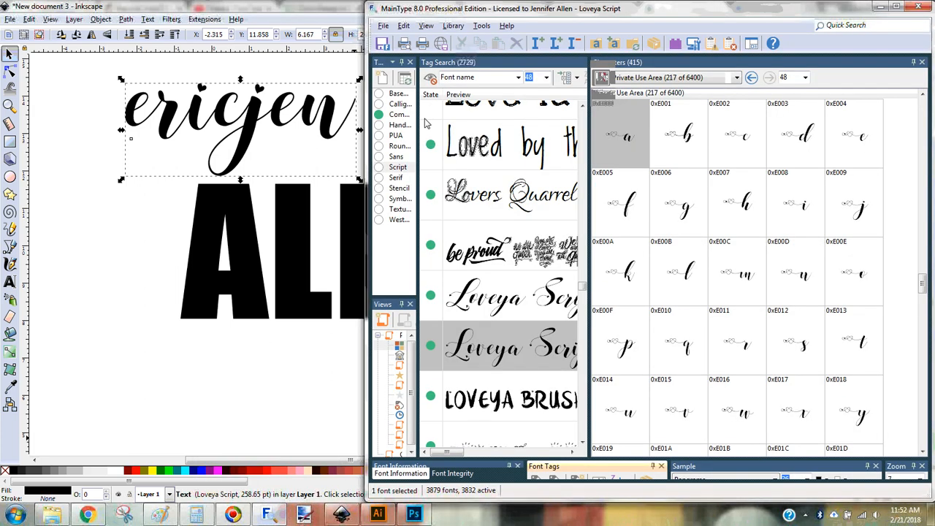
pyautogui.moveTo(610, 204)
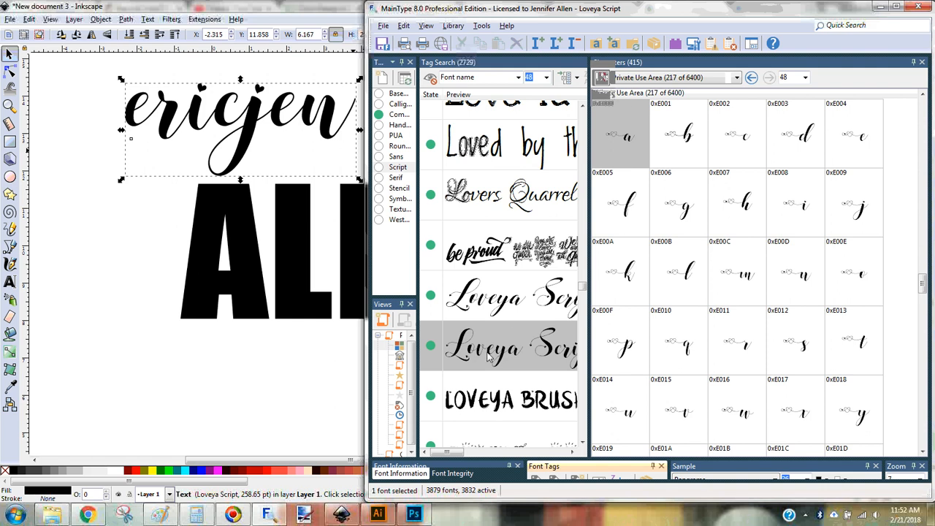
# Step: Copy Loveya Script's heart and swash glyphs from MainType into the script so it reads eric ♡ jen
pyautogui.click(620, 124)
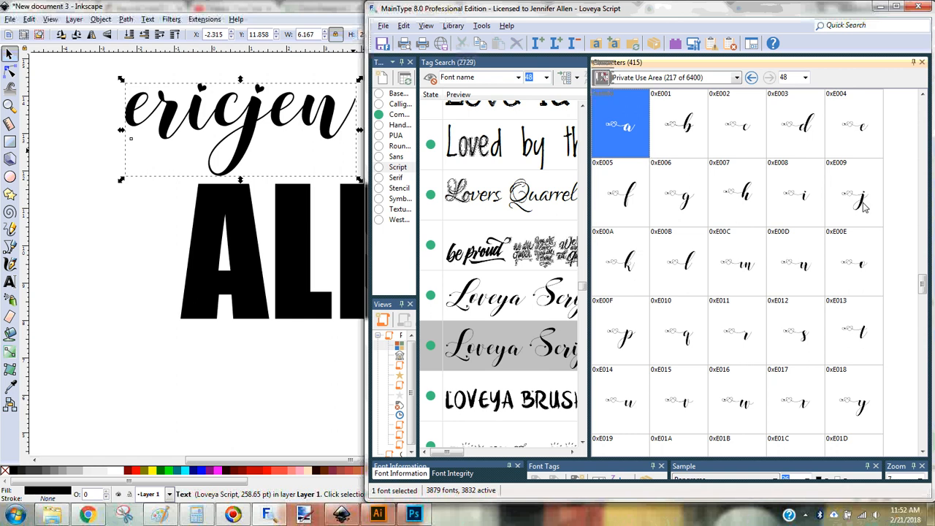
pyautogui.rightClick(853, 193)
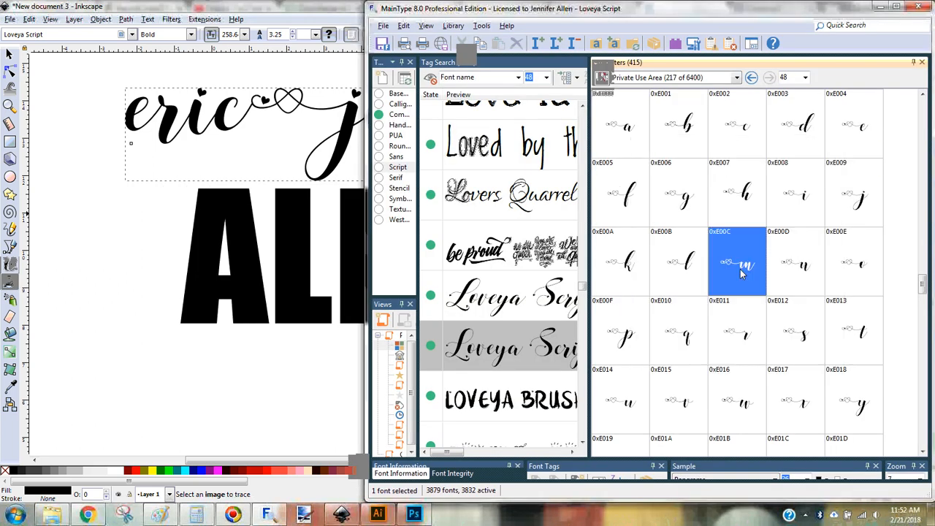
pyautogui.scroll(-3)
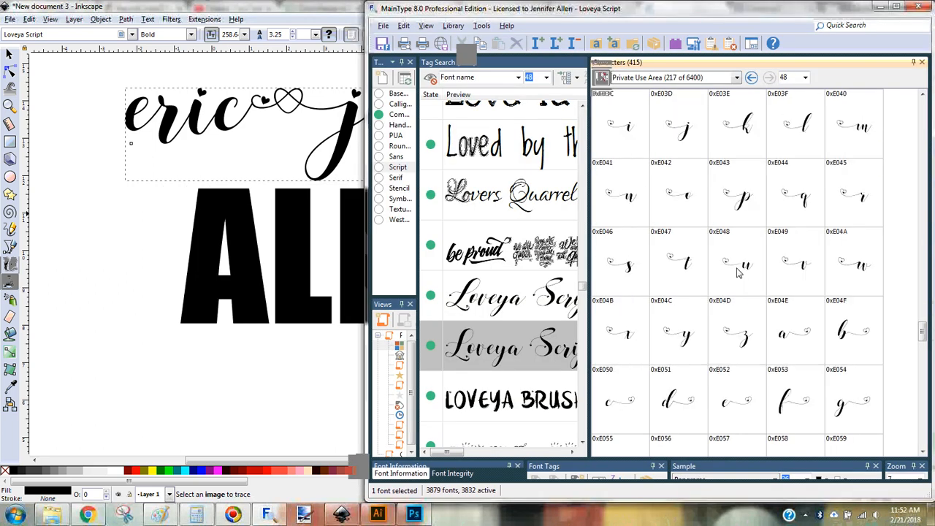
pyautogui.scroll(-3)
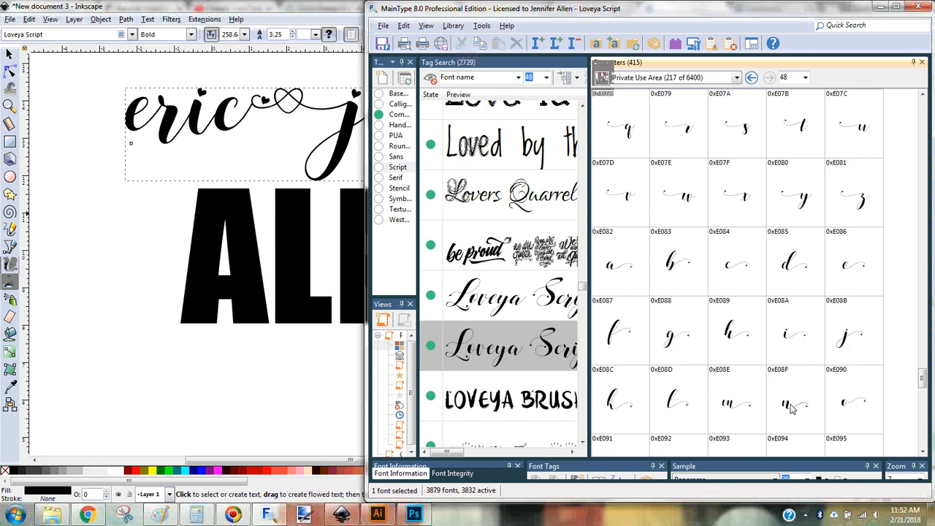
pyautogui.rightClick(795, 400)
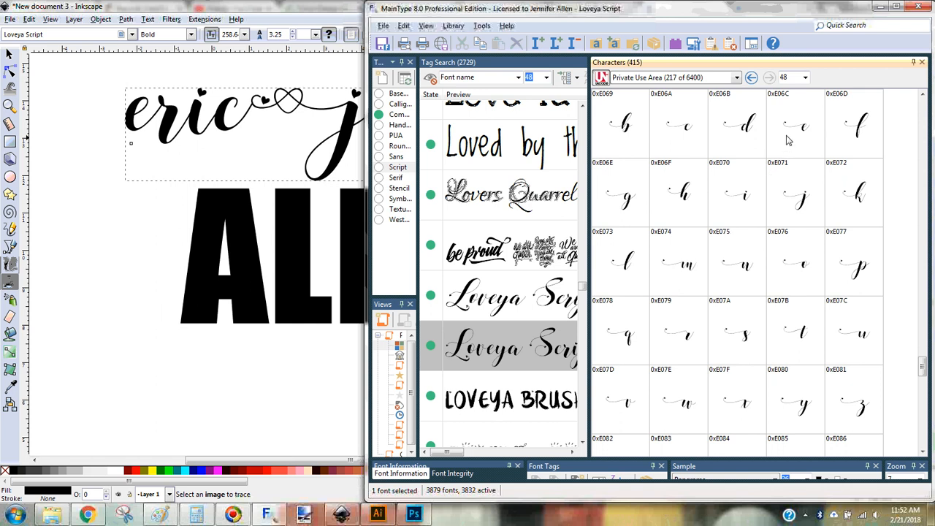
pyautogui.rightClick(794, 125)
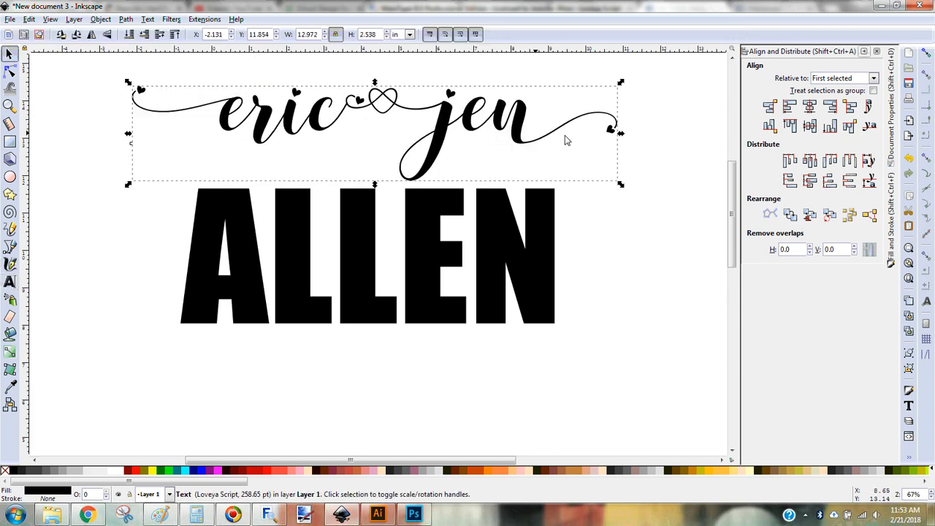
pyautogui.moveTo(132, 470)
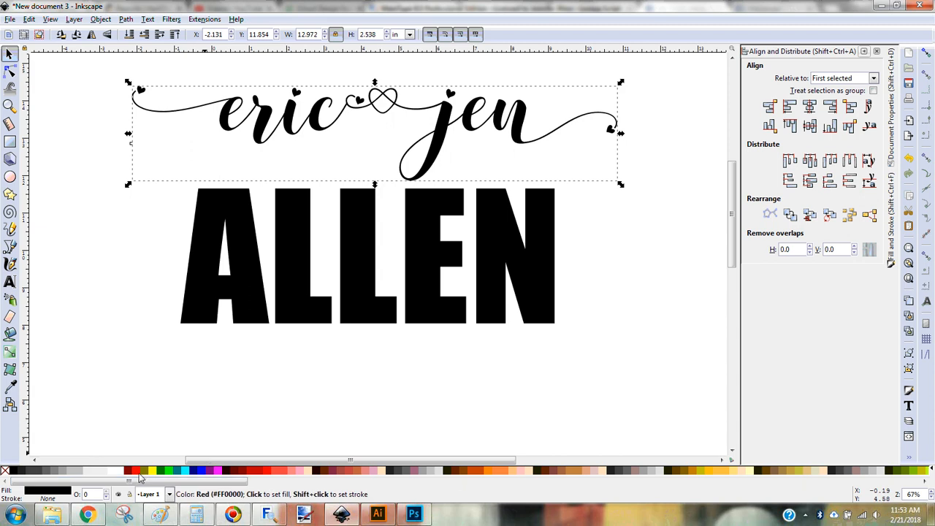
# Step: Make the script eric ♡ jen red and set its width to 10.000, then deselect
pyautogui.click(130, 470)
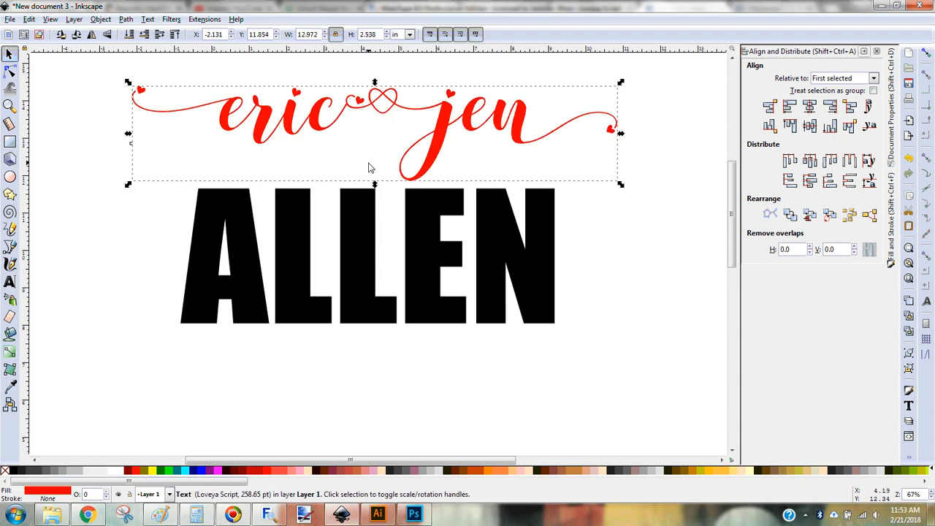
pyautogui.moveTo(283, 255)
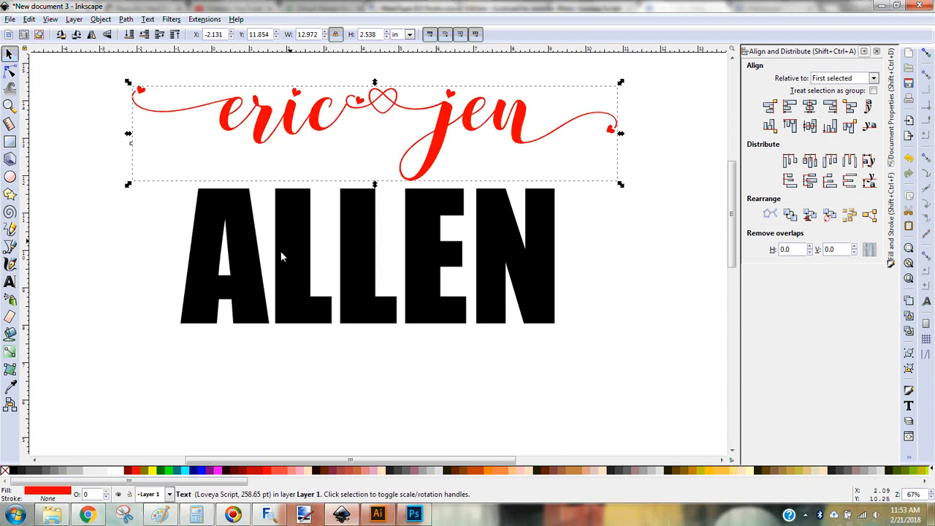
pyautogui.tripleClick(307, 35)
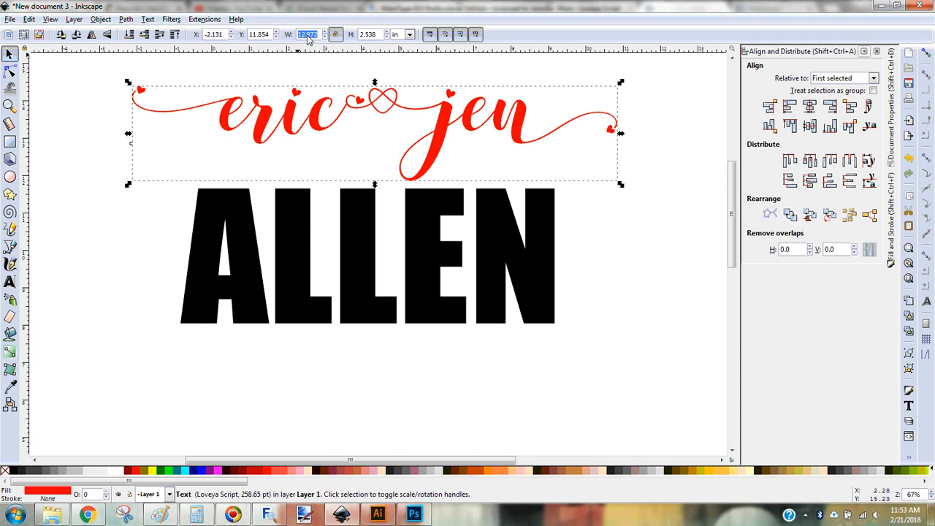
pyautogui.write('10.000')
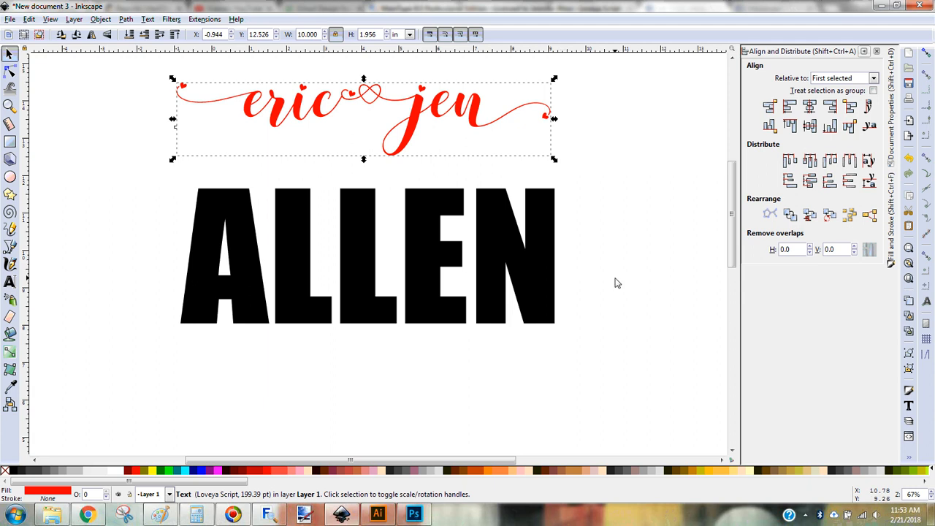
pyautogui.click(387, 219)
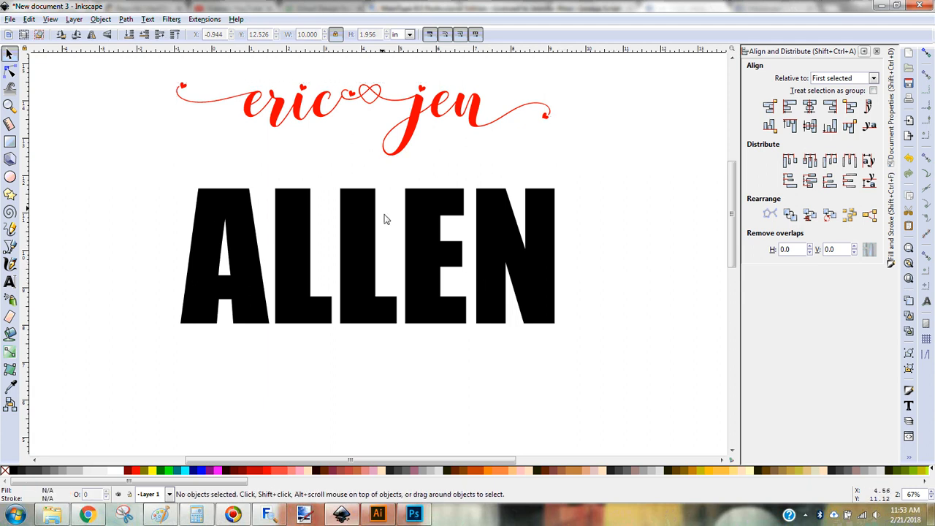
# Step: Select both text objects with Ctrl+A to centre the script over ALLEN
pyautogui.press('ctrl+a')
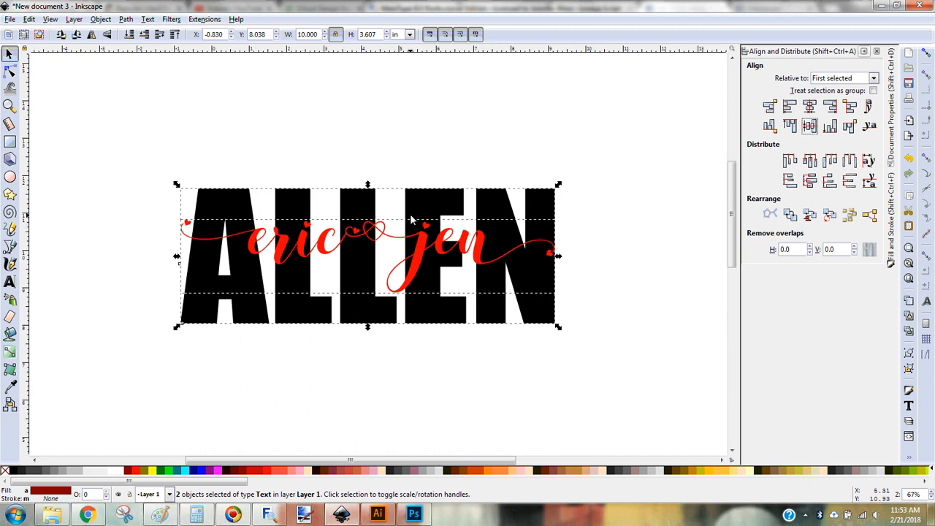
pyautogui.moveTo(412, 301)
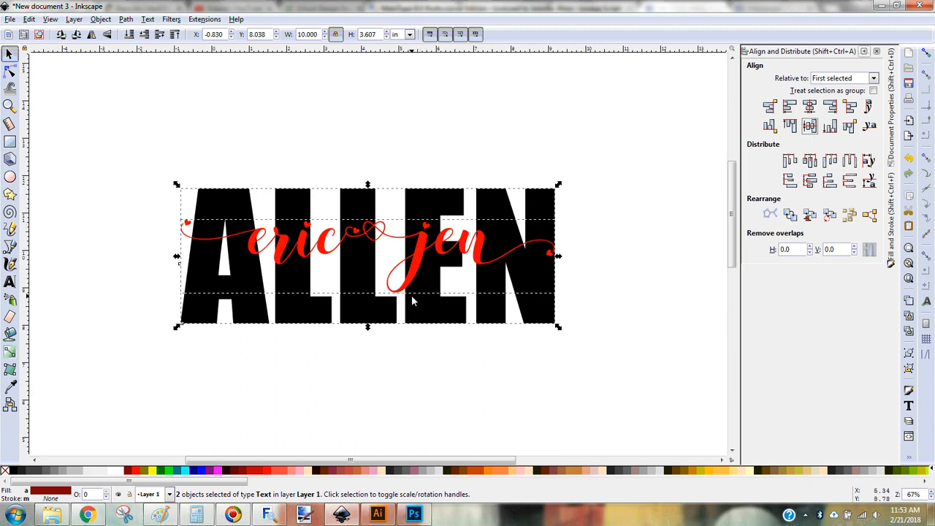
pyautogui.moveTo(368, 137)
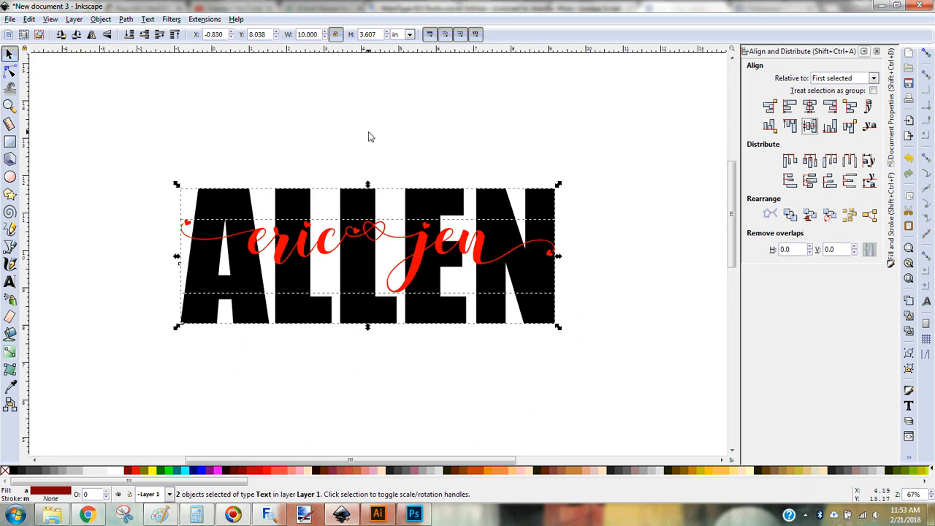
# Step: Move the red script over ALLEN and align both texts on a shared baseline
pyautogui.click(368, 139)
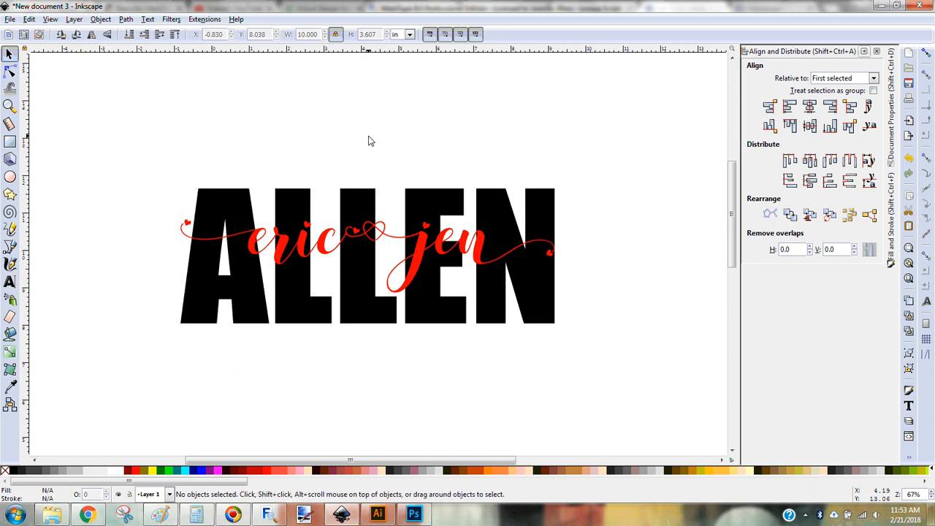
pyautogui.moveTo(312, 266)
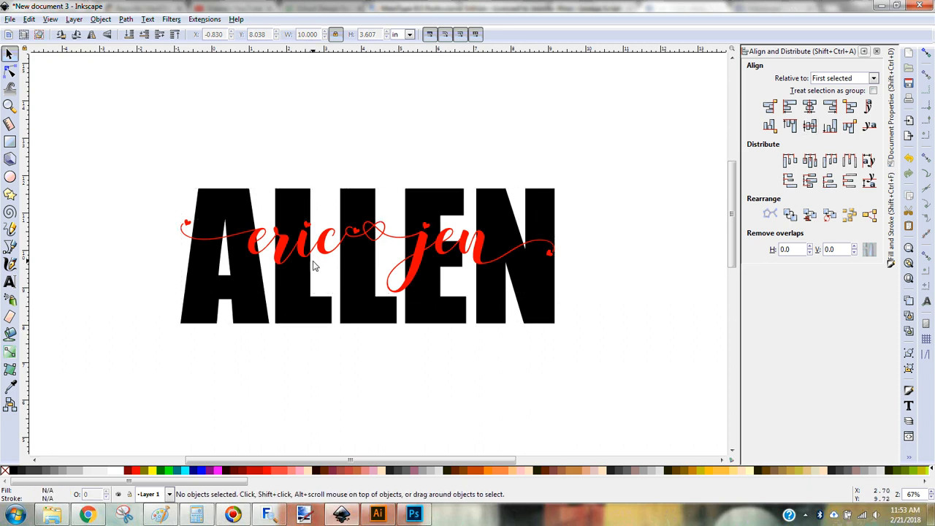
pyautogui.click(321, 248)
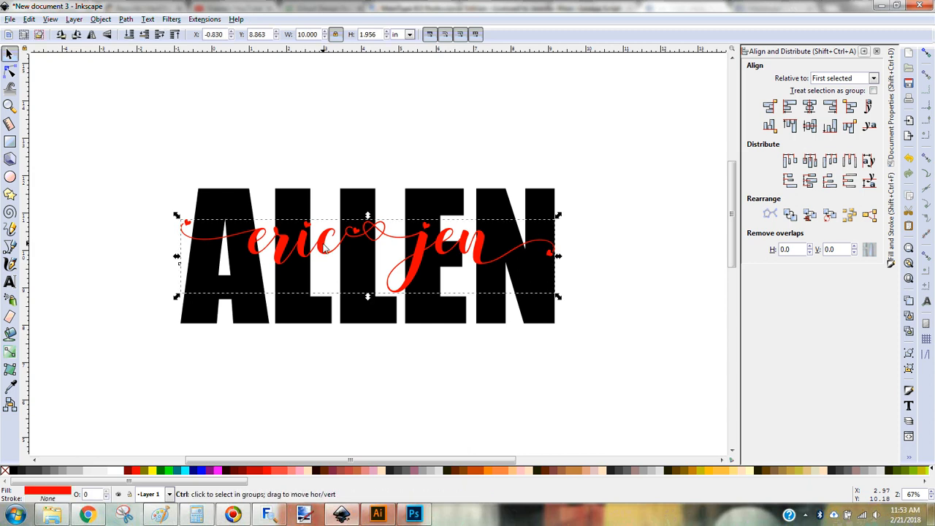
pyautogui.moveTo(815, 324)
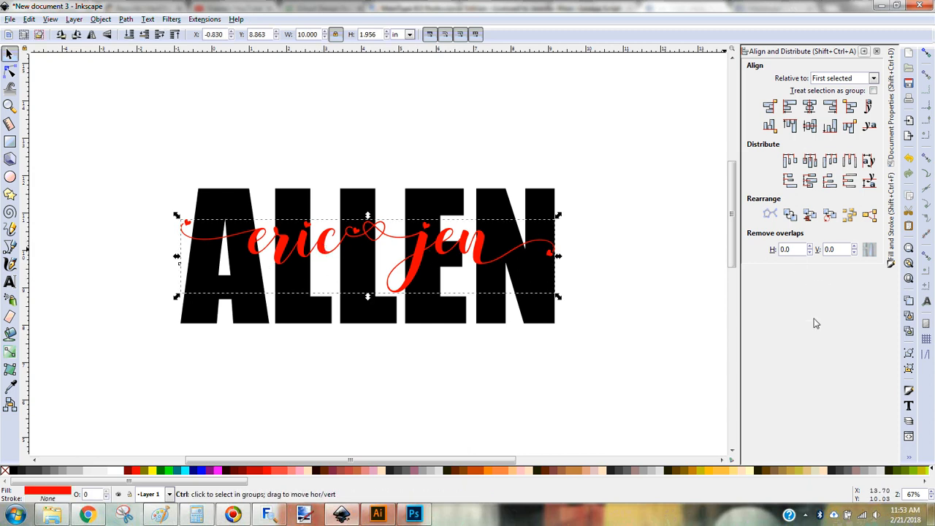
pyautogui.moveTo(637, 386)
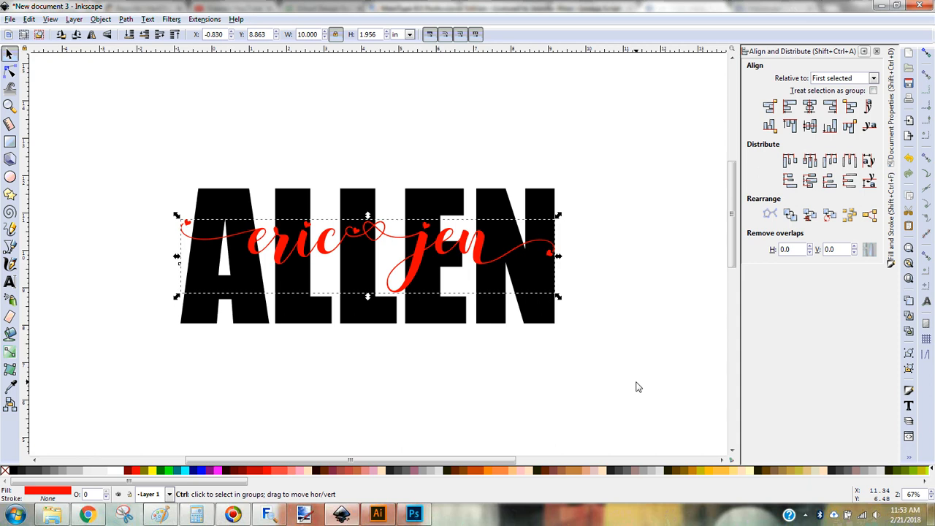
pyautogui.moveTo(365, 241); pyautogui.dragTo(378, 131)
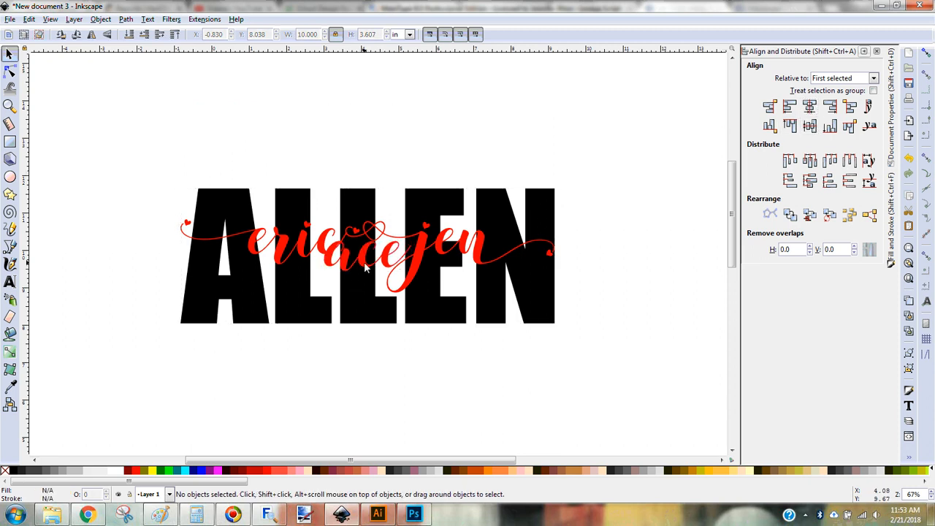
pyautogui.click(365, 252)
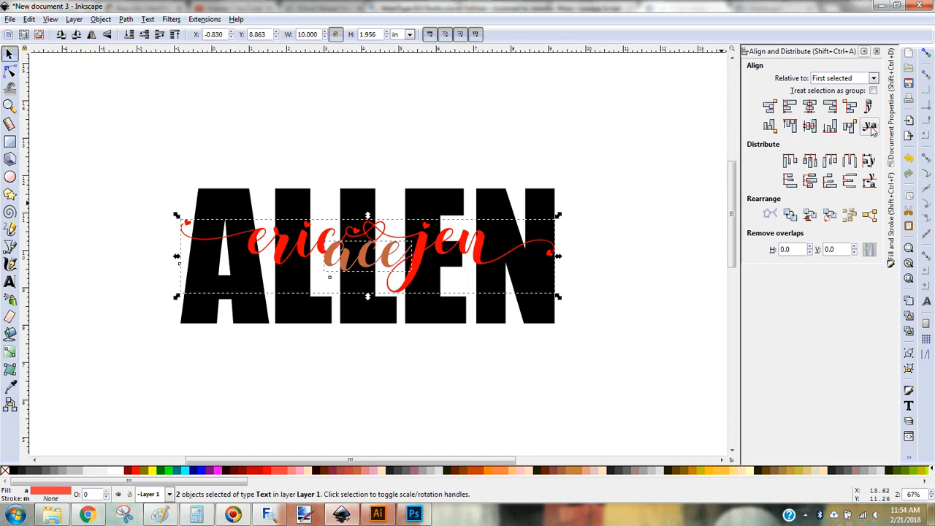
pyautogui.moveTo(869, 126)
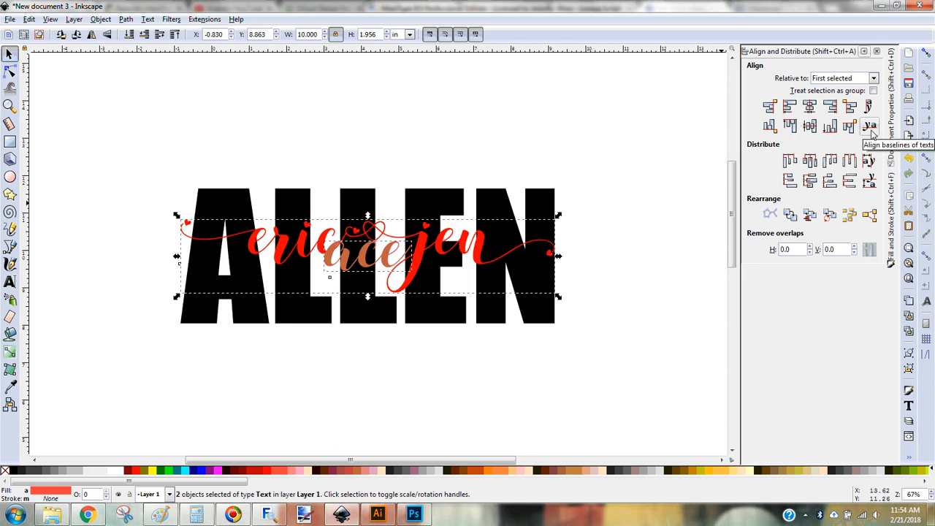
pyautogui.click(868, 125)
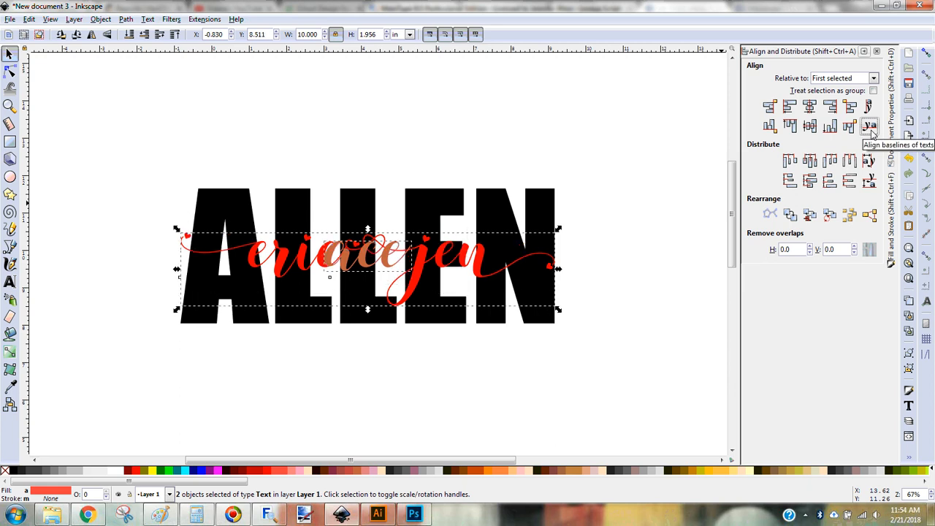
pyautogui.moveTo(460, 264)
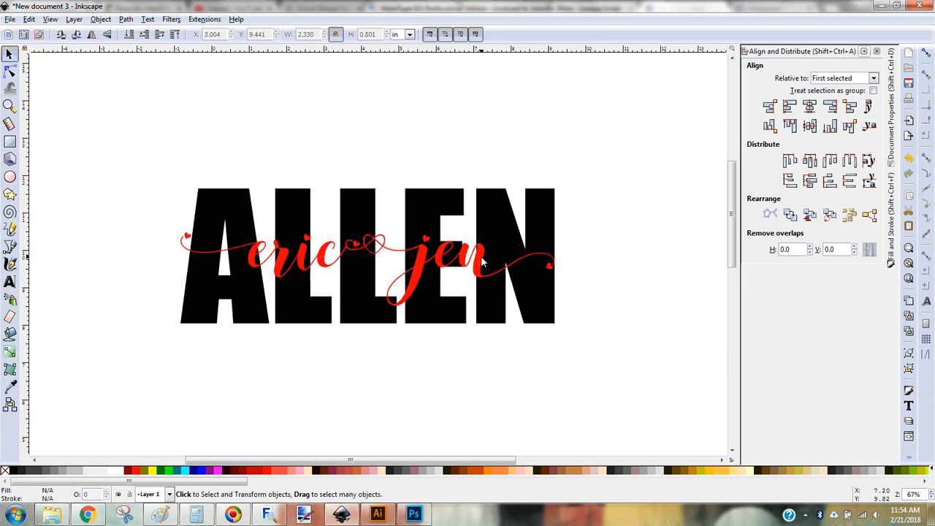
pyautogui.moveTo(430, 273)
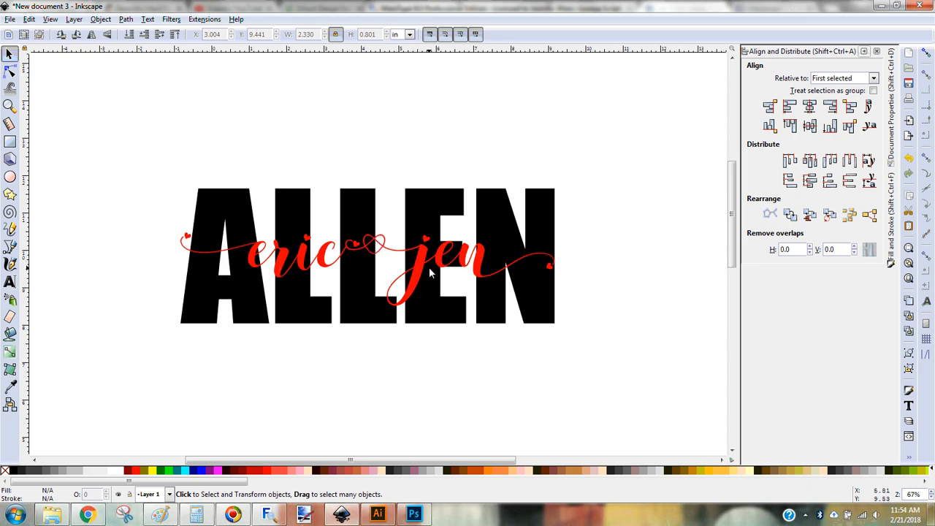
pyautogui.moveTo(430, 261)
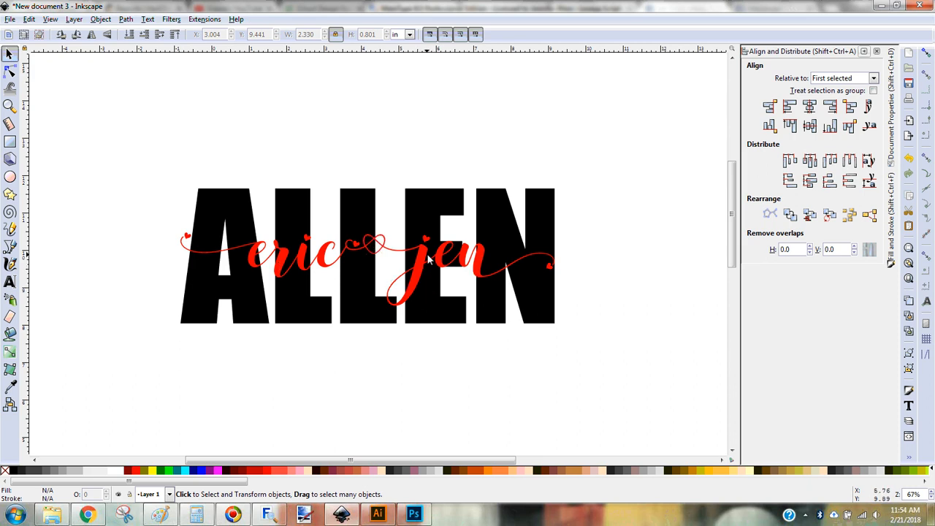
pyautogui.moveTo(222, 214)
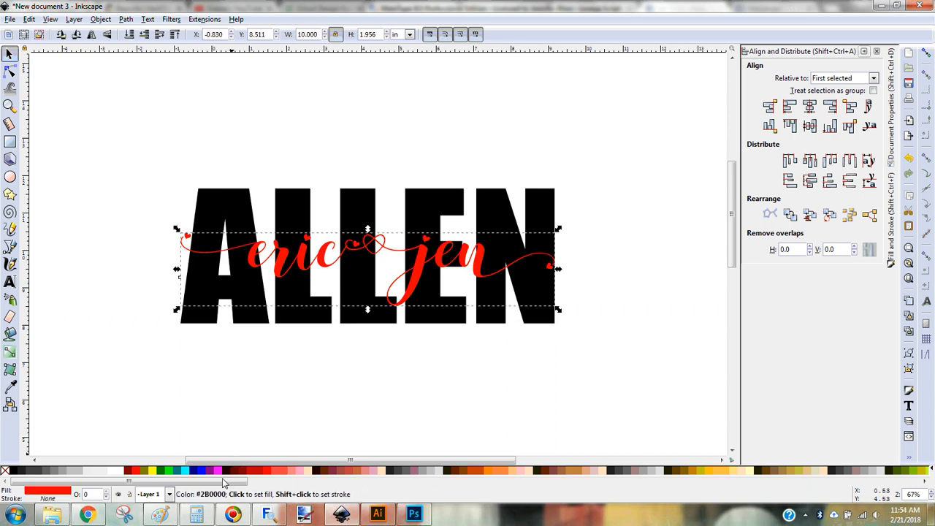
pyautogui.click(368, 260)
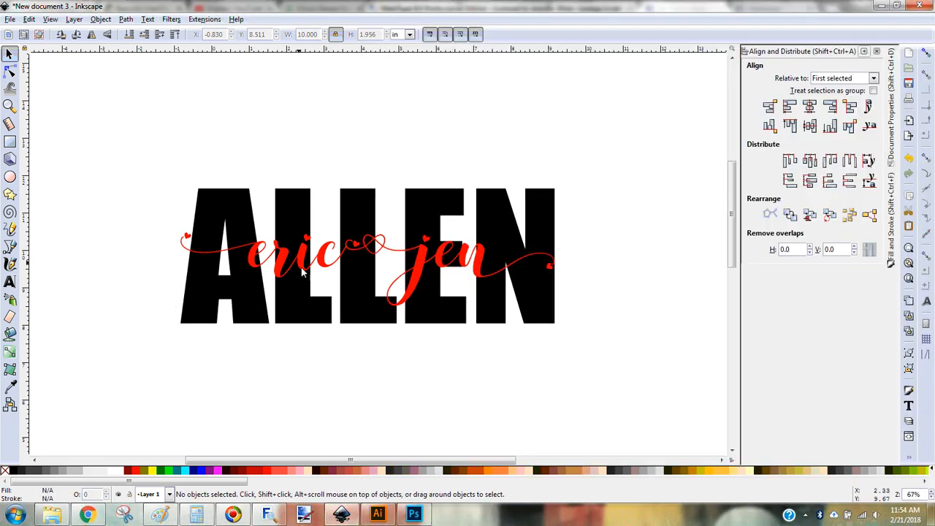
pyautogui.click(299, 260)
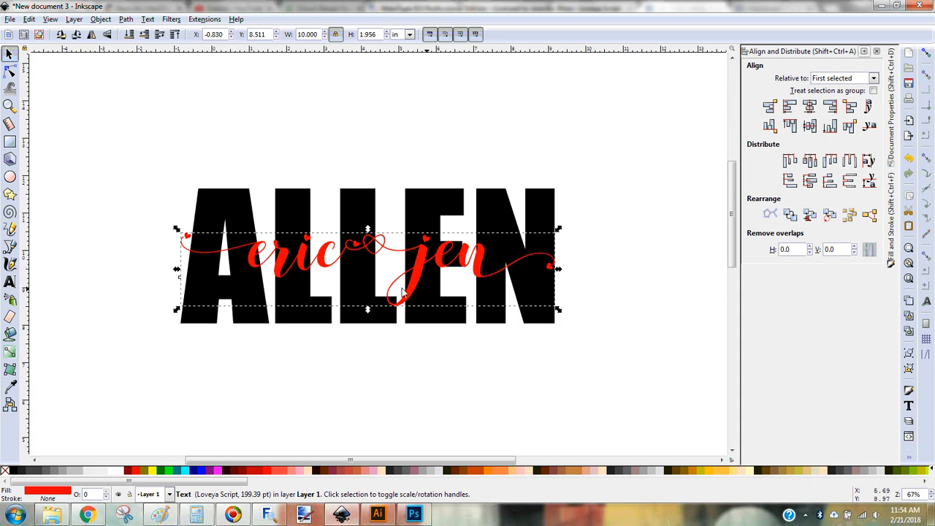
pyautogui.moveTo(149, 23)
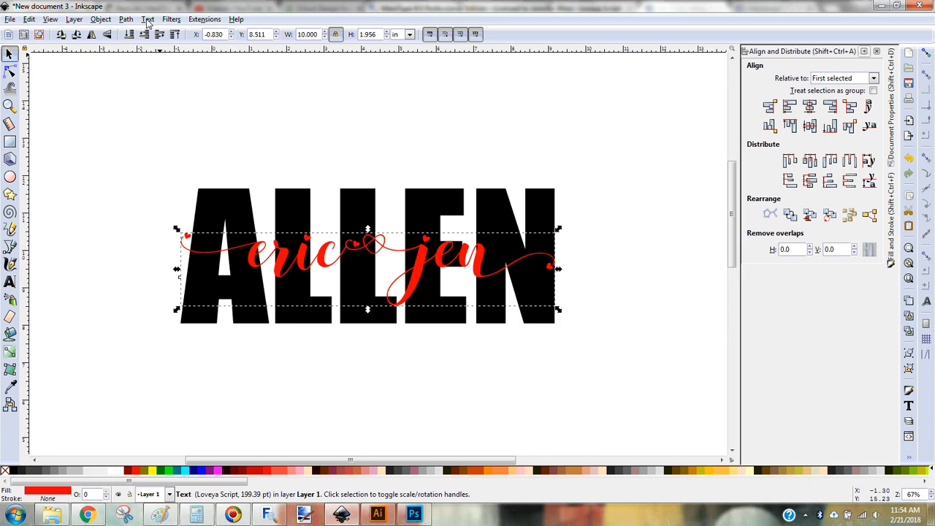
# Step: Convert the red script text to path outlines with Object to Path and reselect it
pyautogui.click(125, 19)
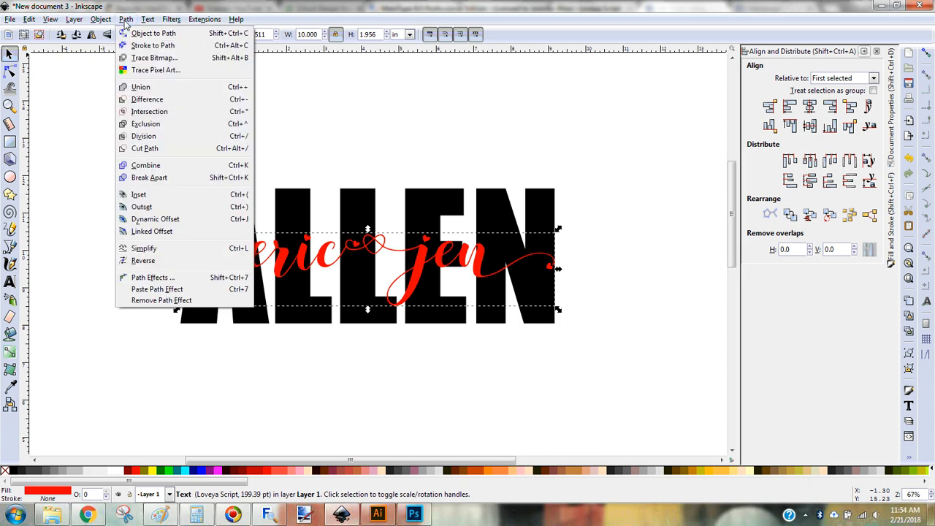
pyautogui.moveTo(153, 32)
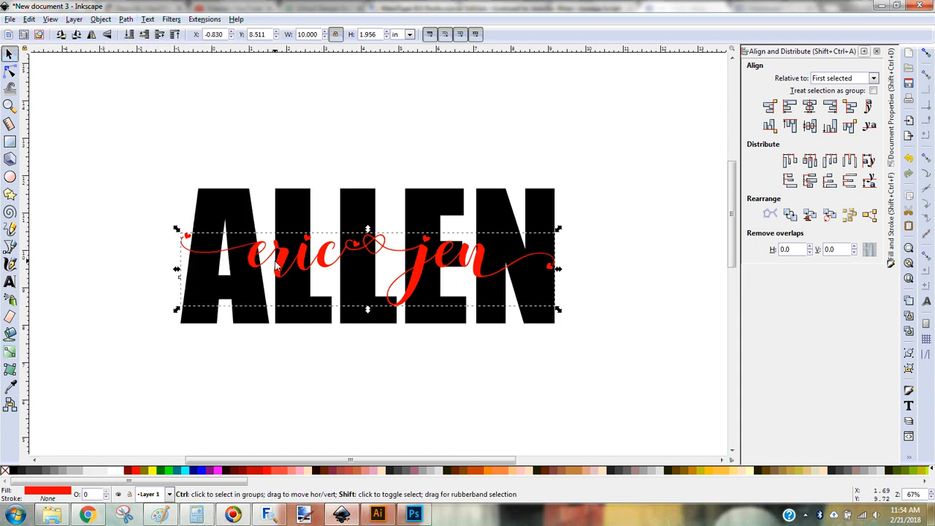
pyautogui.click(292, 263)
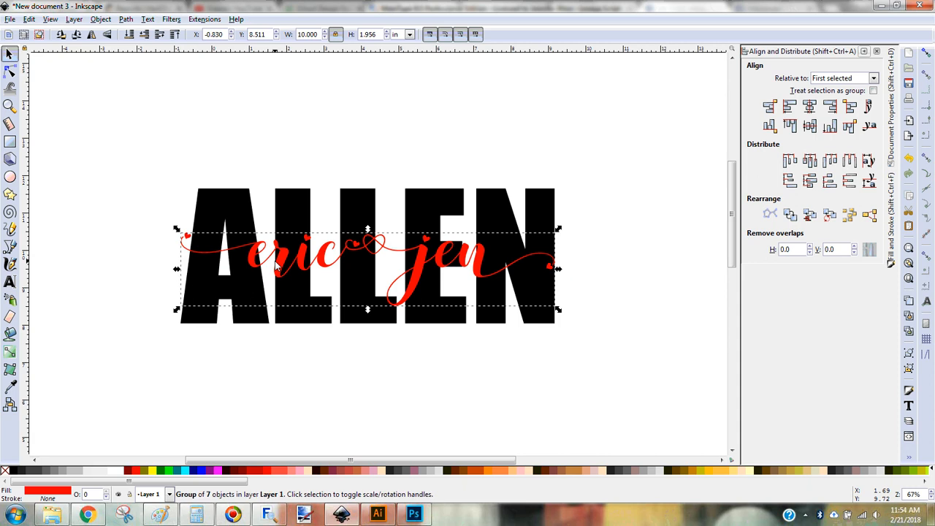
pyautogui.moveTo(189, 503)
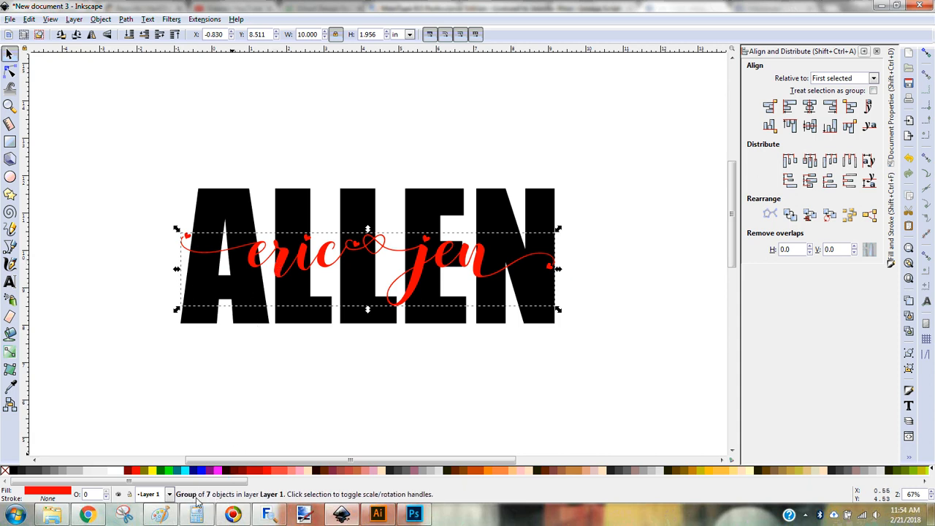
pyautogui.moveTo(891, 377)
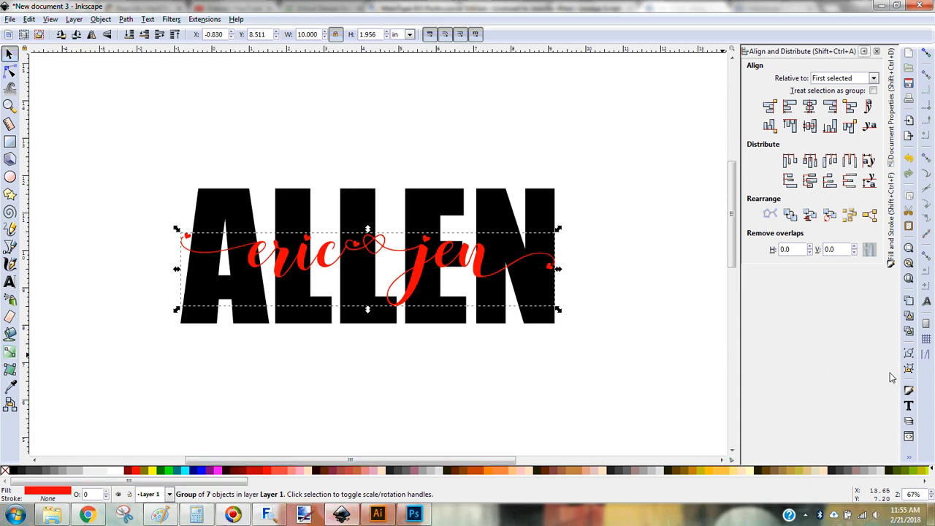
pyautogui.moveTo(908, 368)
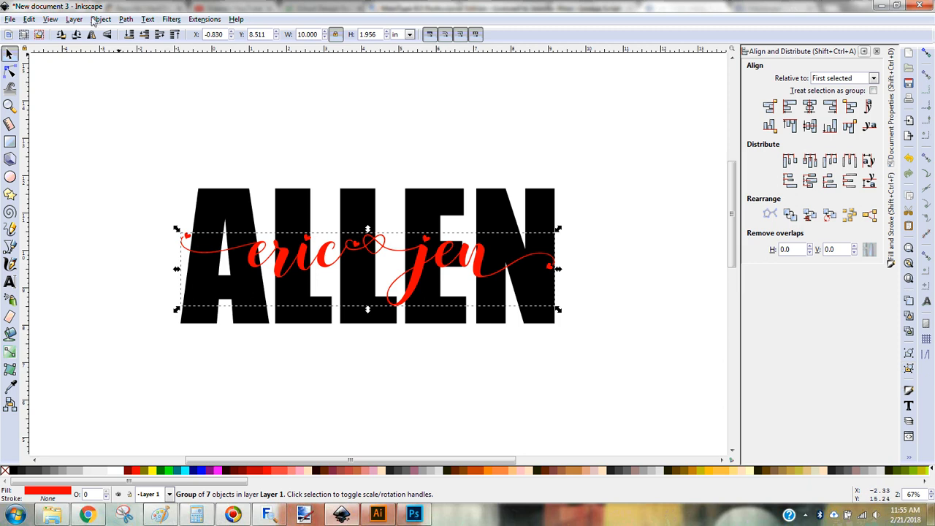
# Step: Ungroup the converted script into seven separate path objects
pyautogui.click(99, 19)
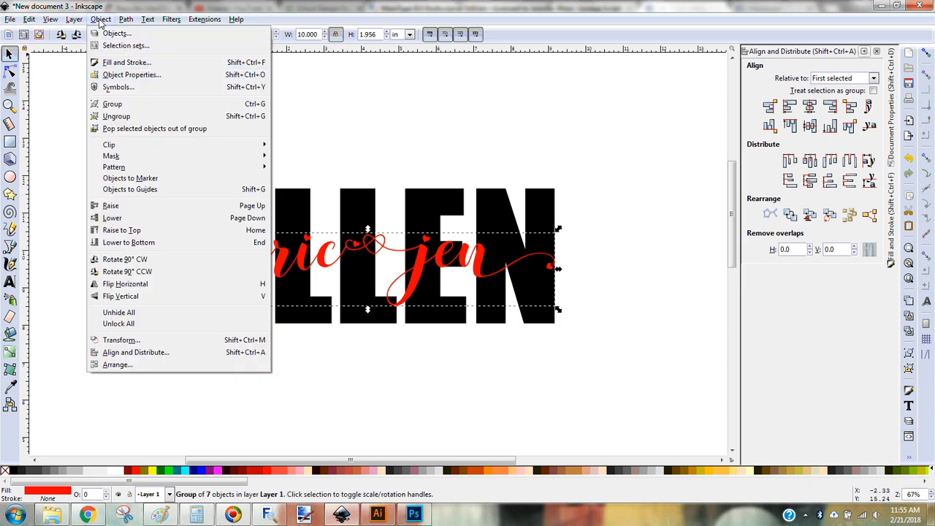
pyautogui.moveTo(117, 117)
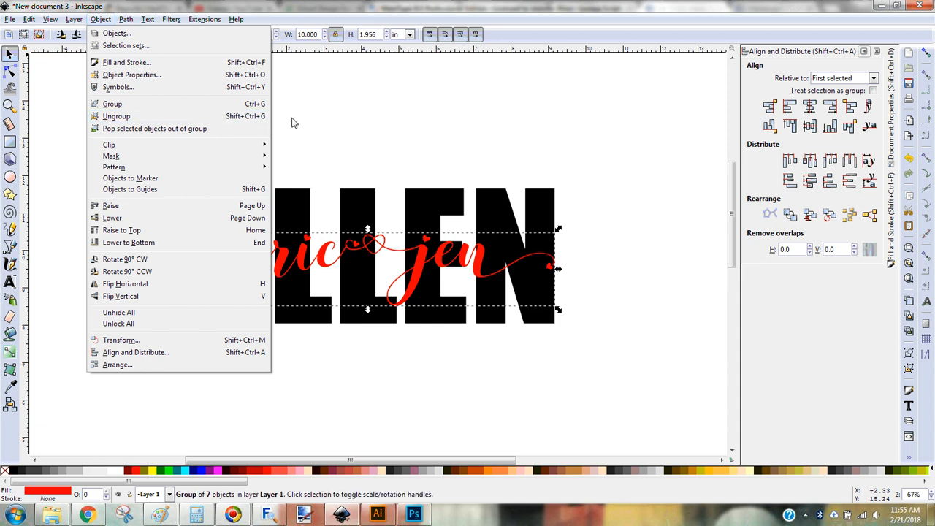
pyautogui.click(116, 117)
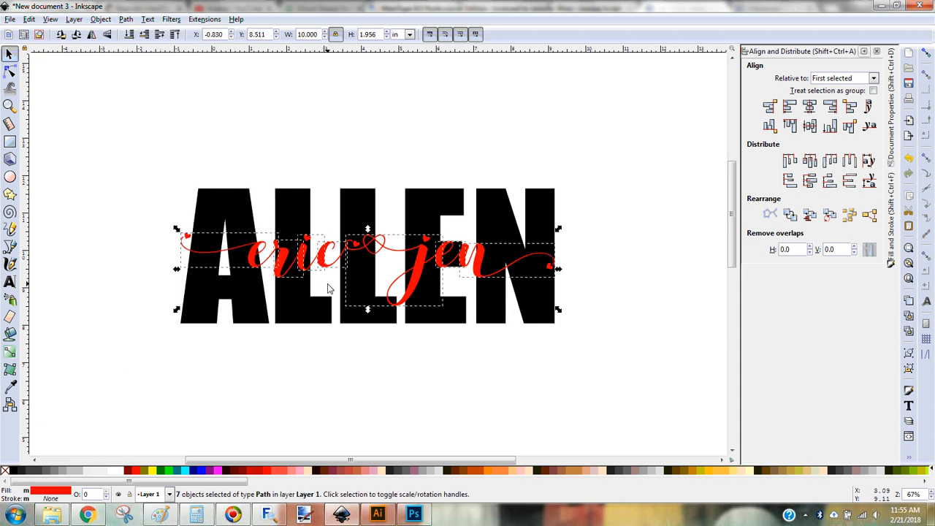
pyautogui.moveTo(523, 268)
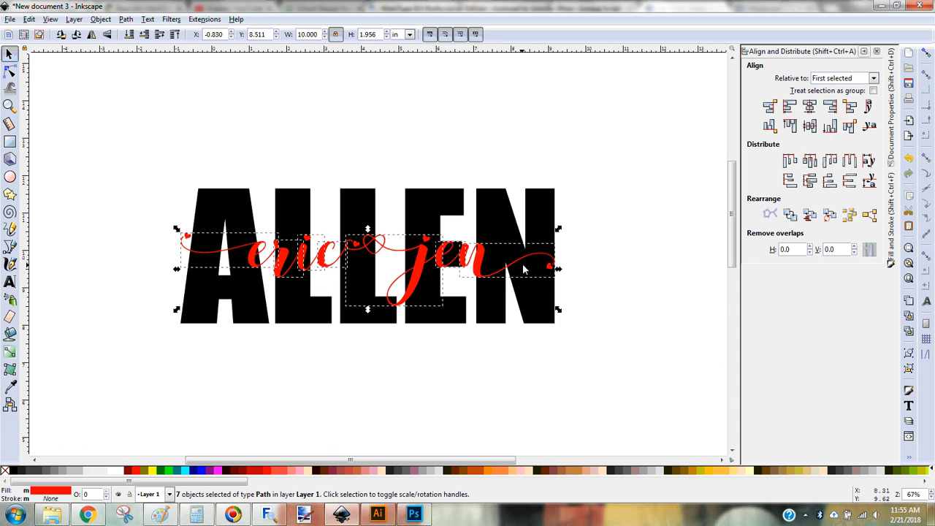
pyautogui.moveTo(254, 246)
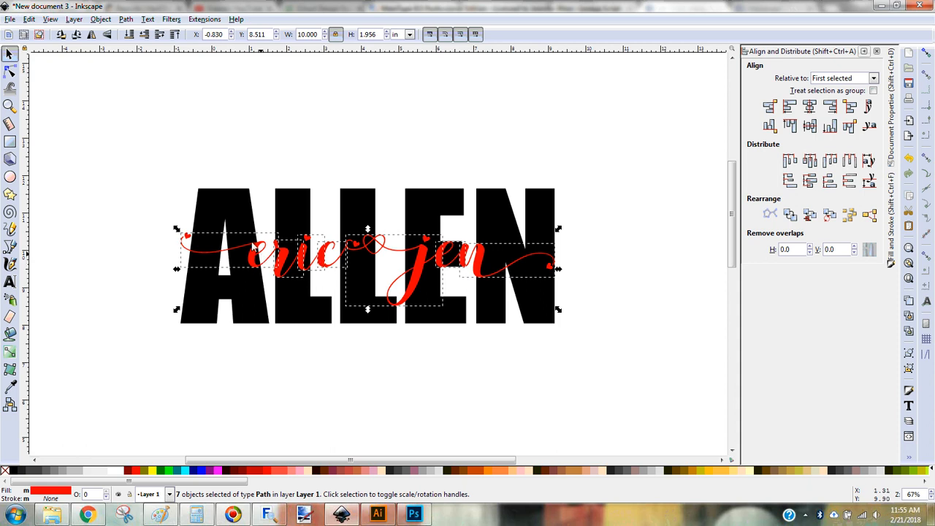
pyautogui.moveTo(125, 19)
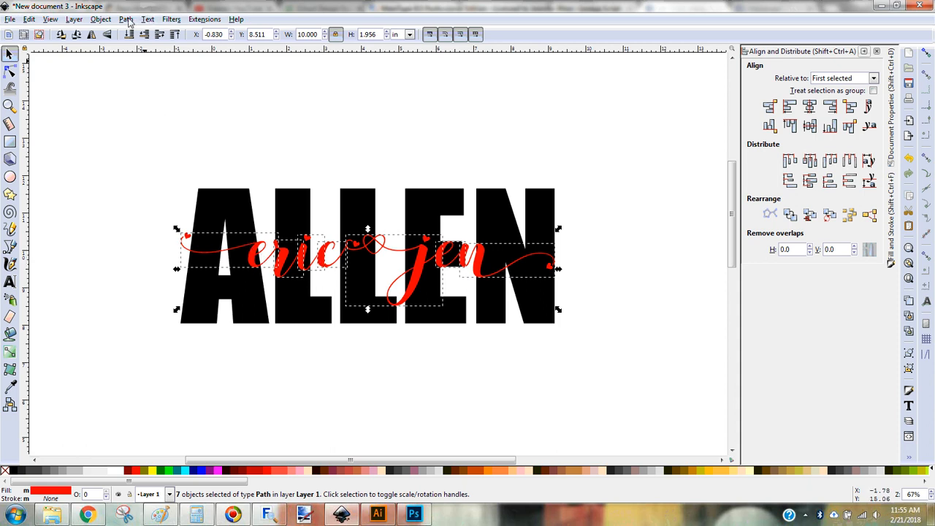
# Step: Union the seven script pieces into one path and check its nodes and ALLEN's with the Node tool
pyautogui.click(126, 18)
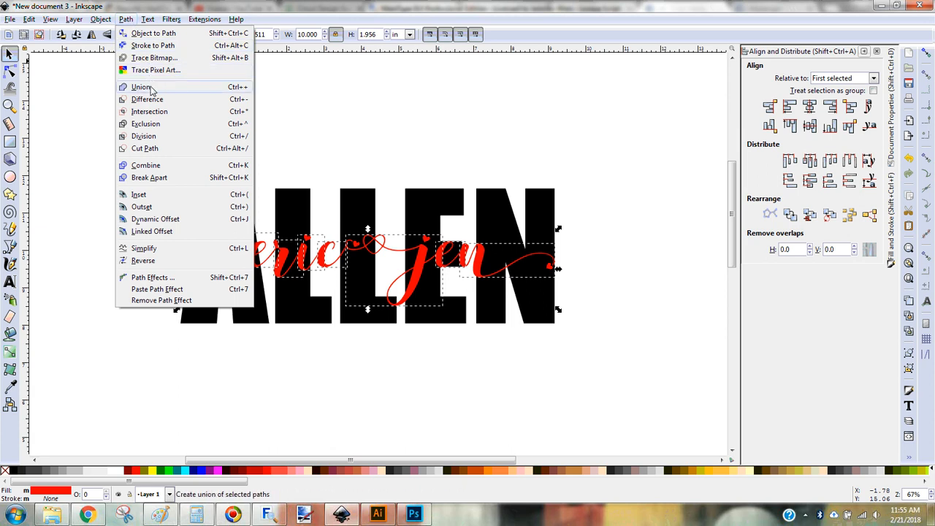
pyautogui.moveTo(245, 97)
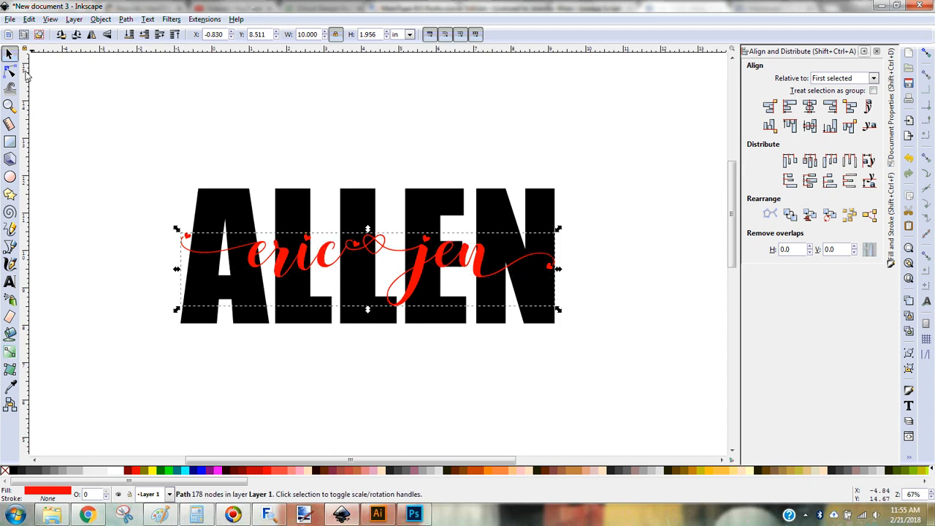
pyautogui.click(11, 70)
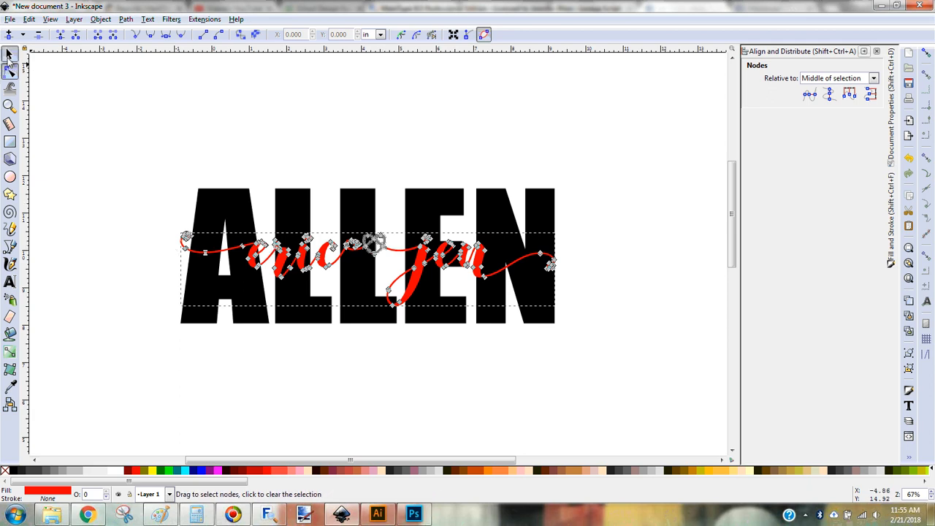
pyautogui.click(10, 56)
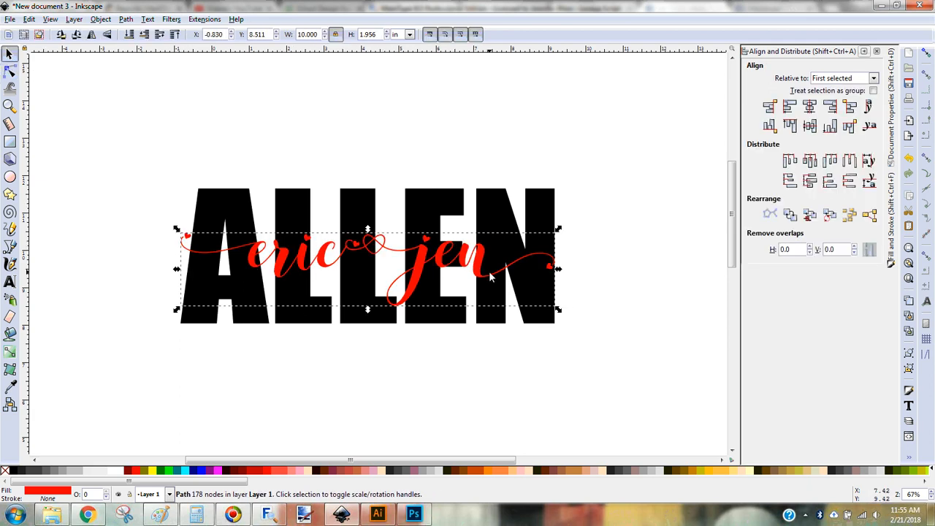
pyautogui.moveTo(227, 204)
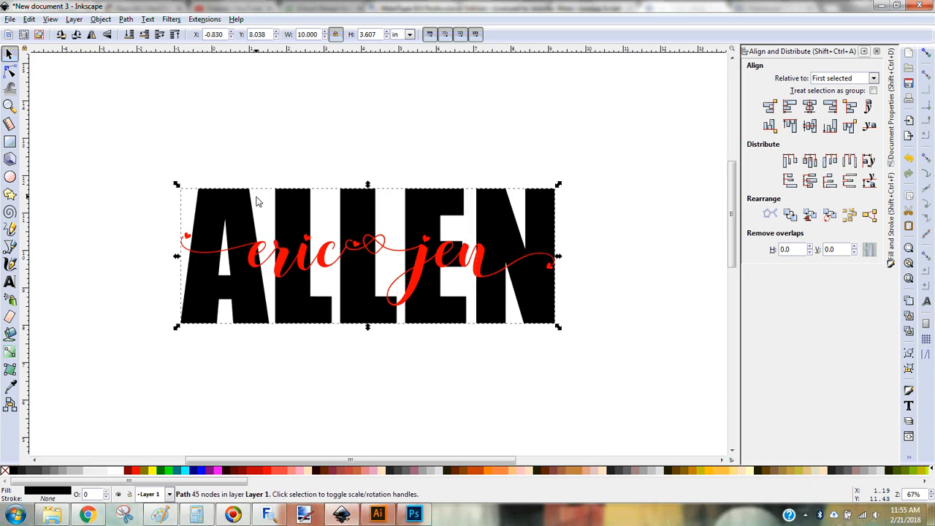
pyautogui.click(10, 71)
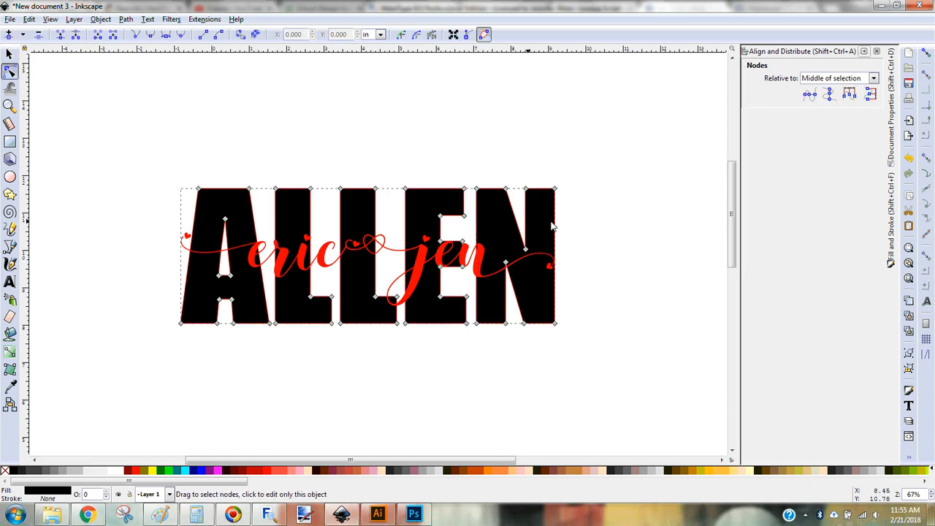
pyautogui.click(10, 56)
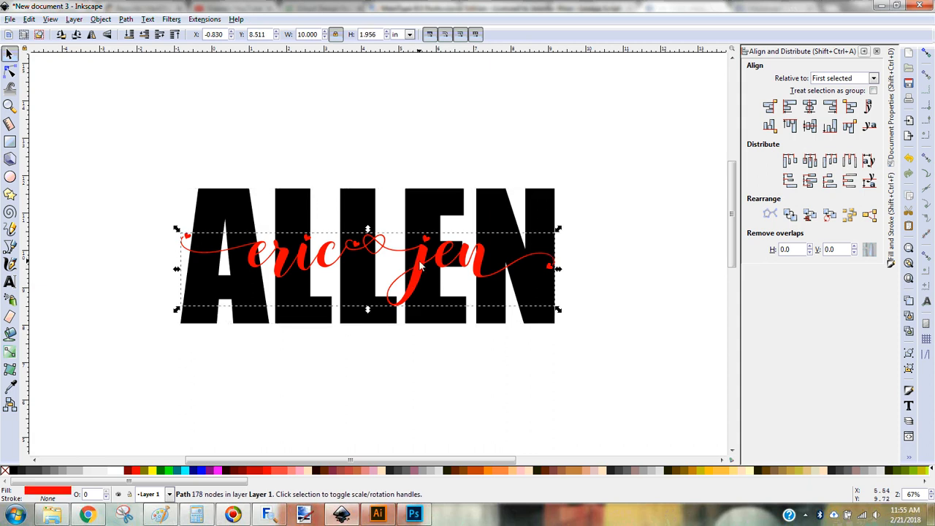
pyautogui.moveTo(538, 282)
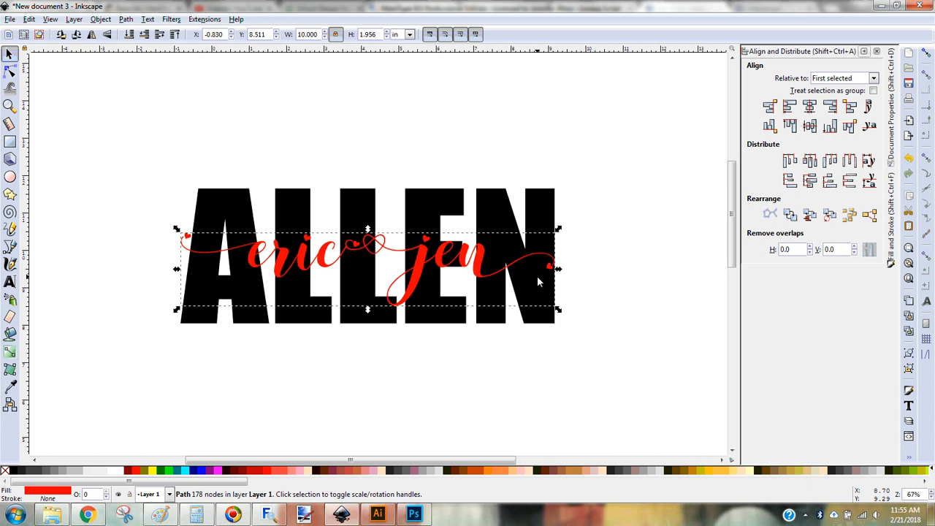
pyautogui.moveTo(387, 237)
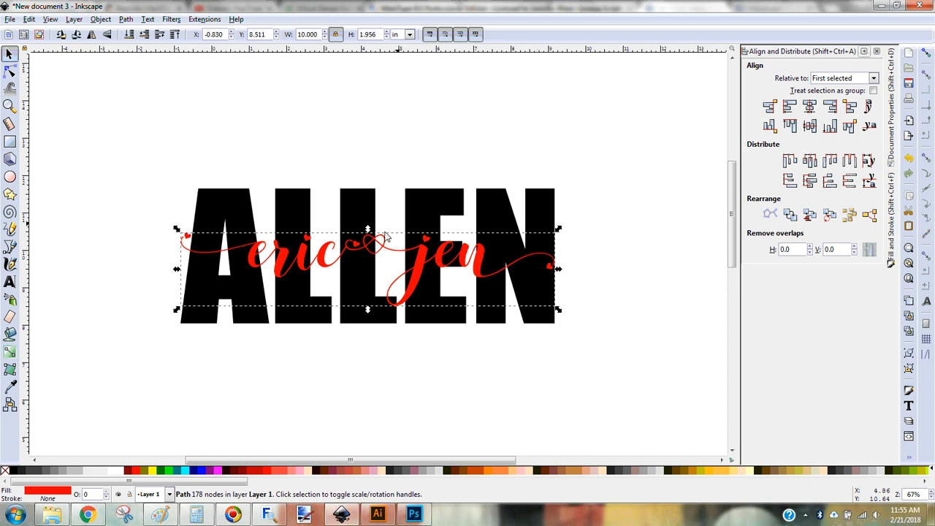
pyautogui.moveTo(421, 251)
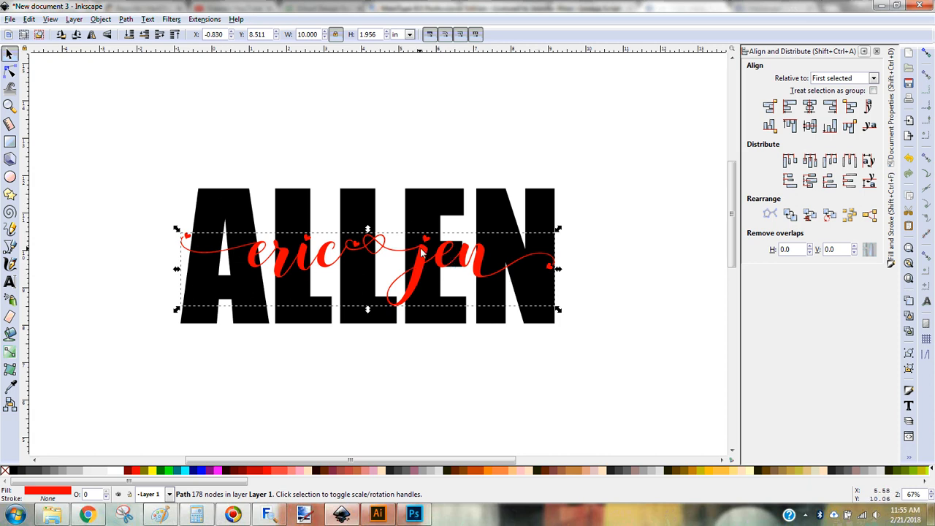
pyautogui.moveTo(343, 225)
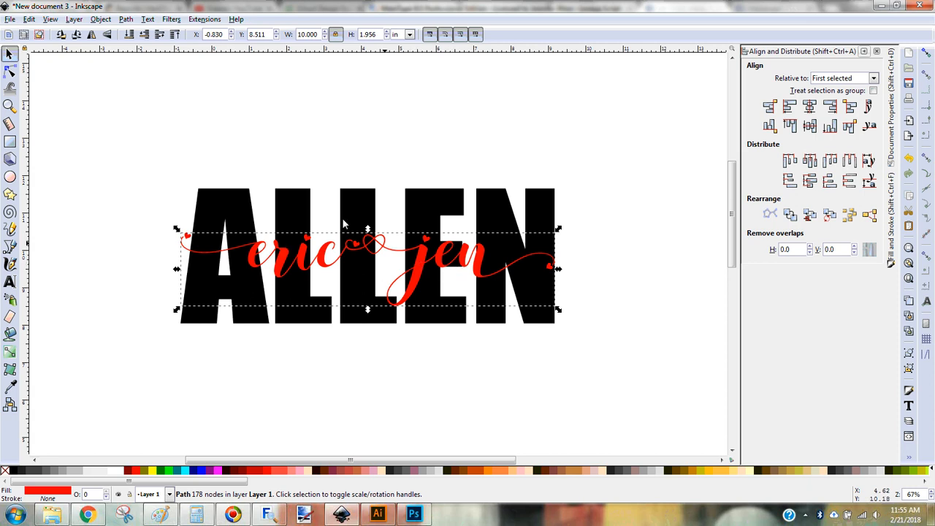
# Step: Begin an offset outline of the red script from the Path operations list
pyautogui.click(125, 19)
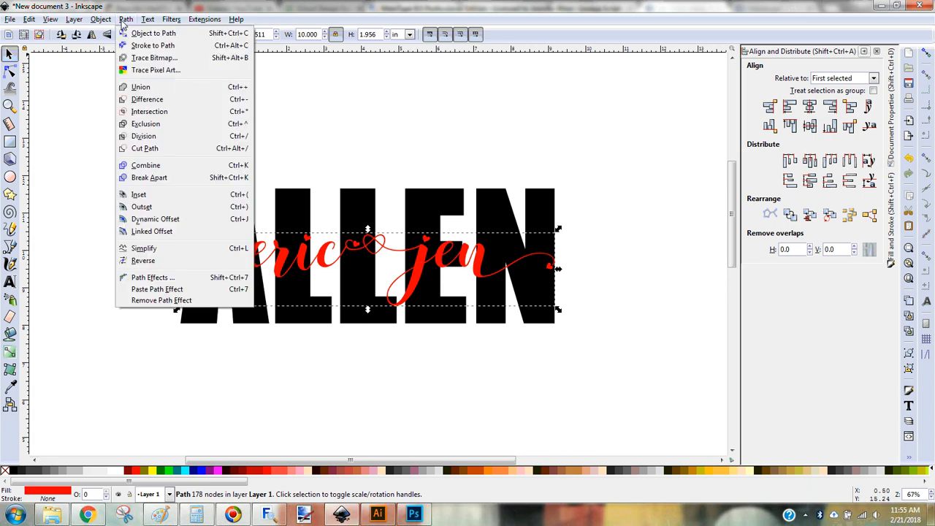
pyautogui.moveTo(152, 231)
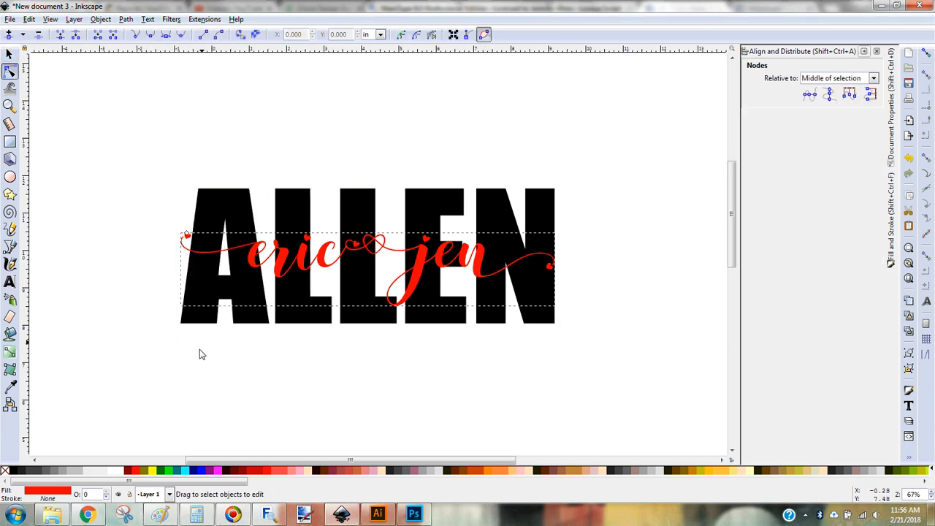
pyautogui.moveTo(205, 314)
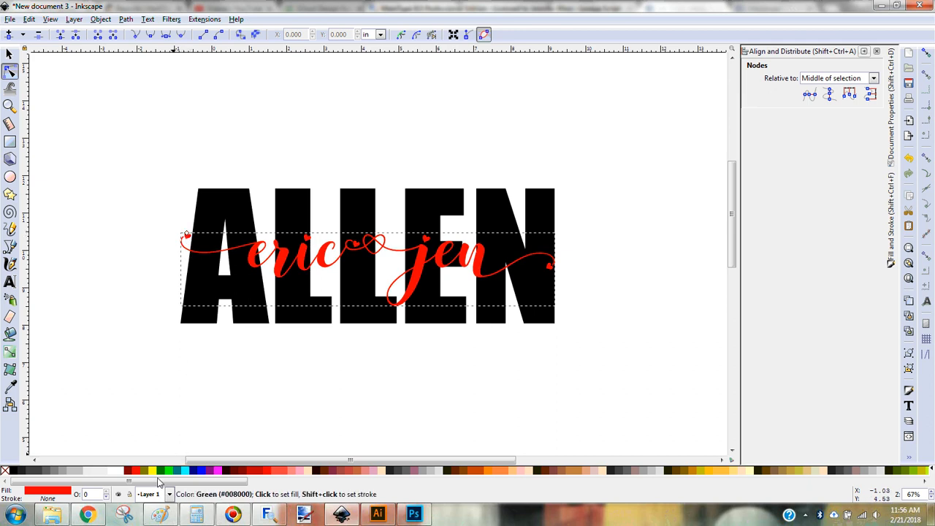
pyautogui.moveTo(151, 470)
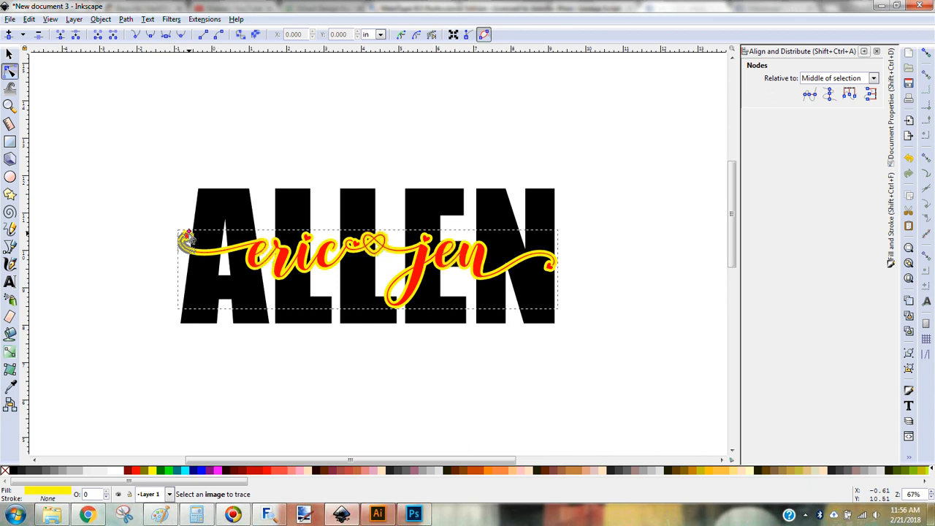
pyautogui.moveTo(358, 348)
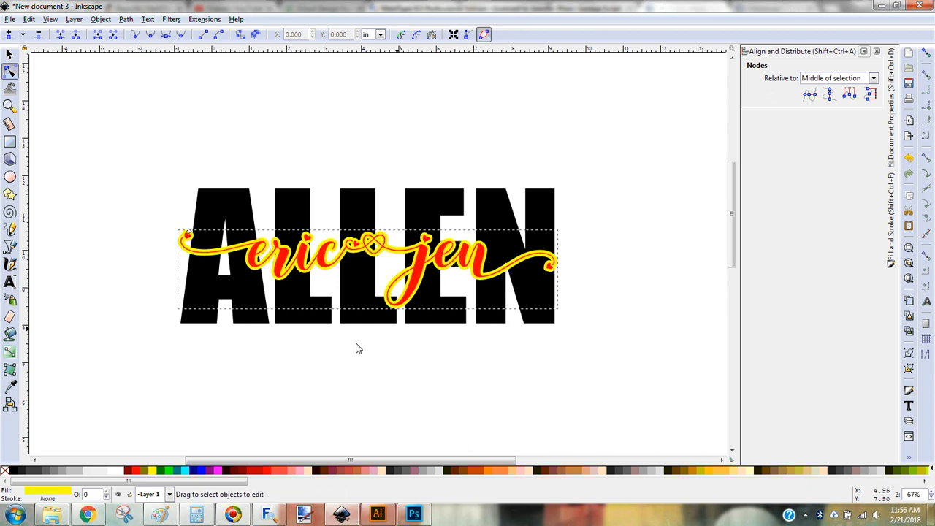
pyautogui.moveTo(207, 409)
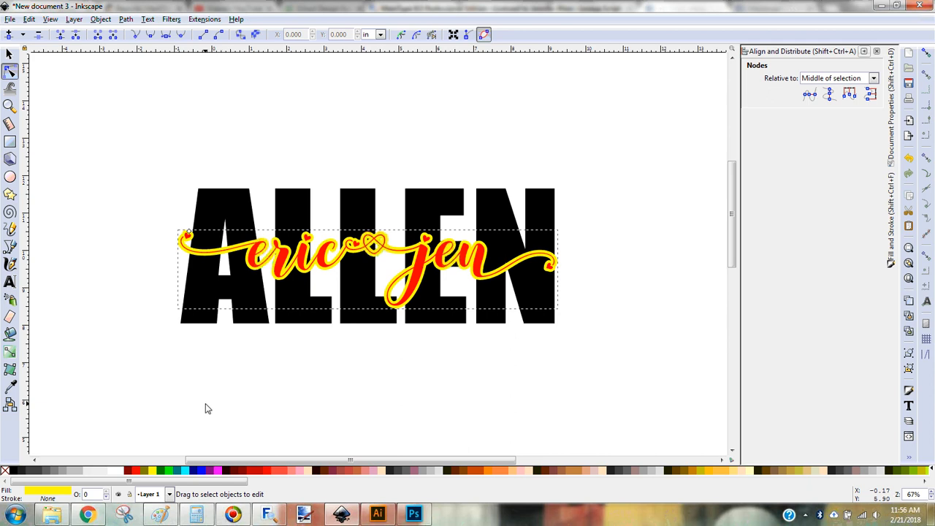
# Step: Convert the yellow outline to a plain path via Object to Path and reselect it
pyautogui.click(125, 19)
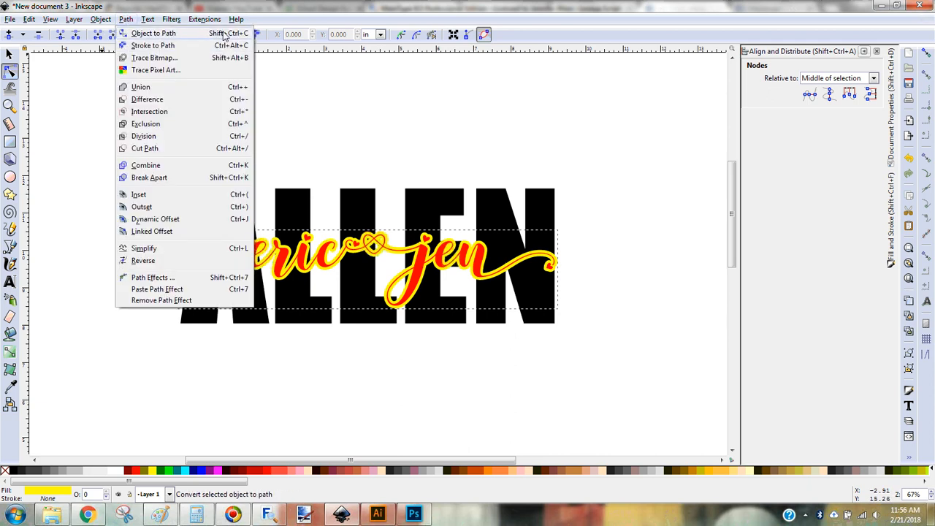
pyautogui.click(152, 32)
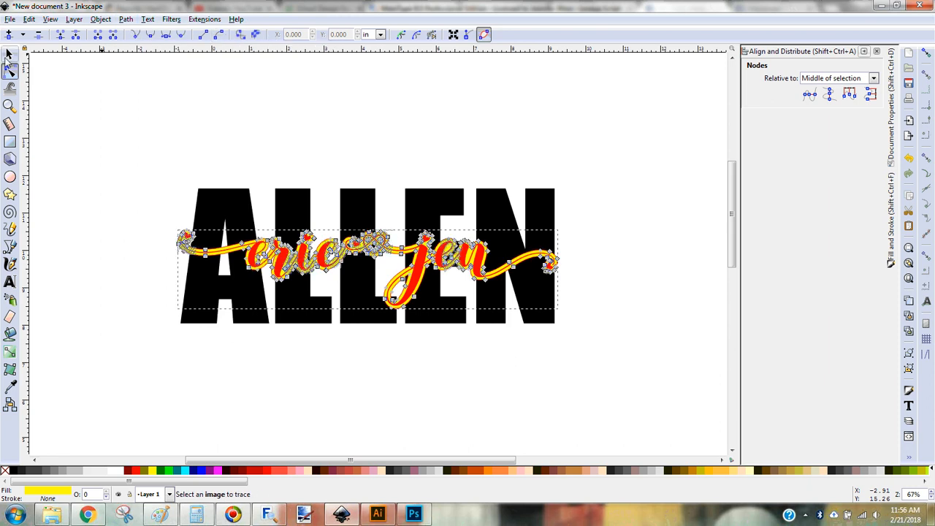
pyautogui.click(10, 54)
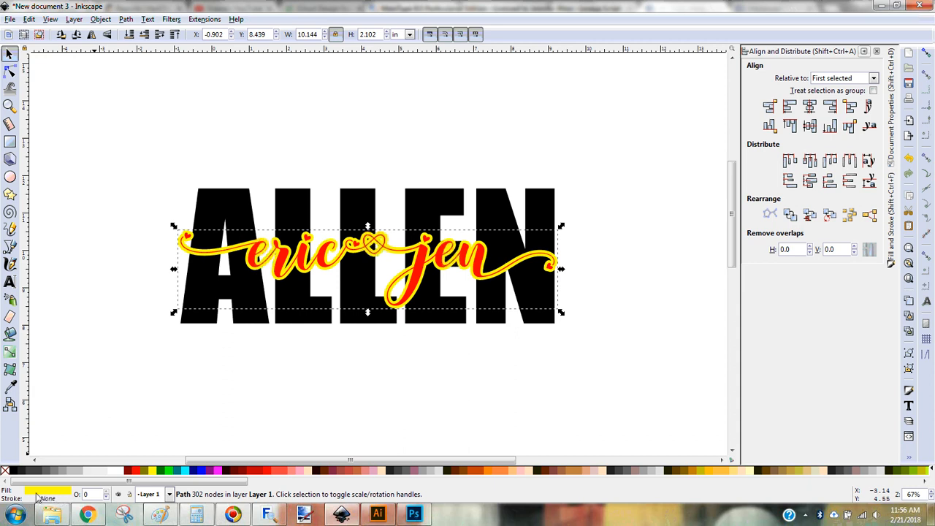
pyautogui.moveTo(236, 196)
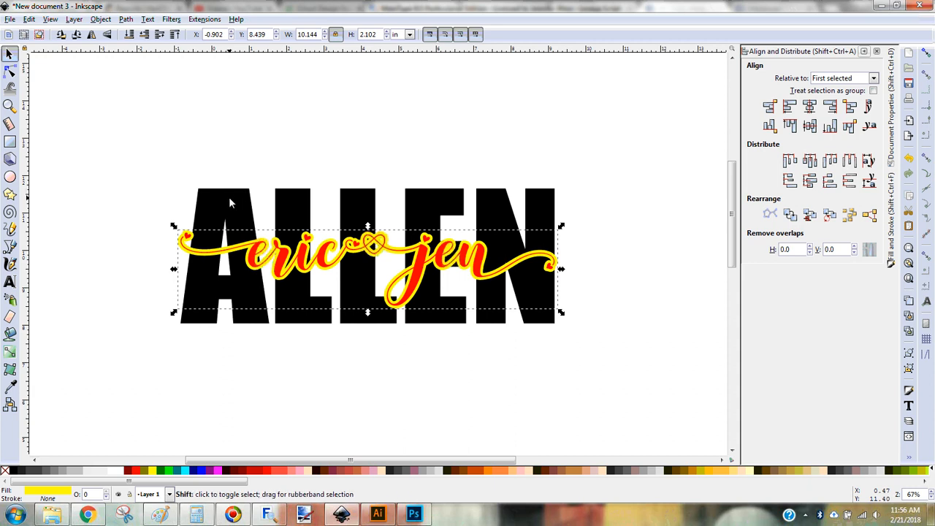
pyautogui.moveTo(241, 204)
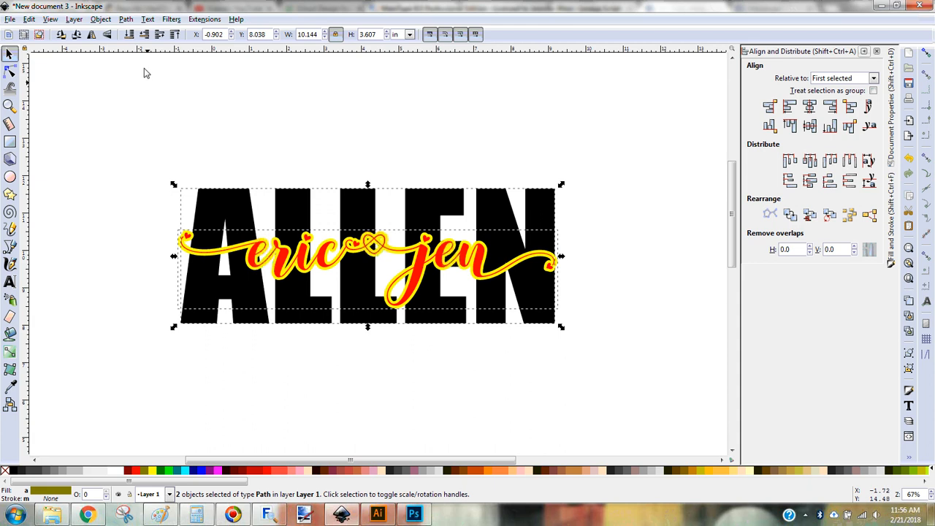
# Step: Apply Path > Difference to subtract the outline from ALLEN, then deselect to view the knockout
pyautogui.click(126, 19)
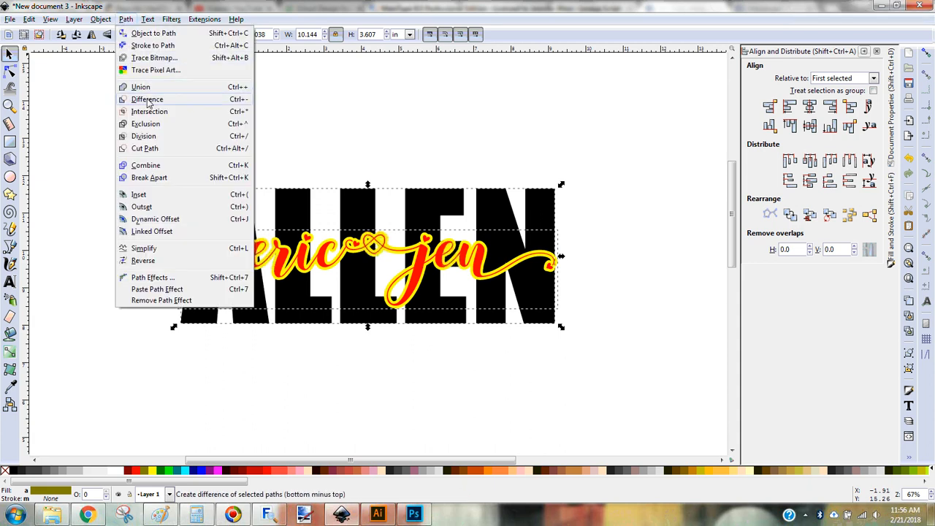
pyautogui.moveTo(241, 102)
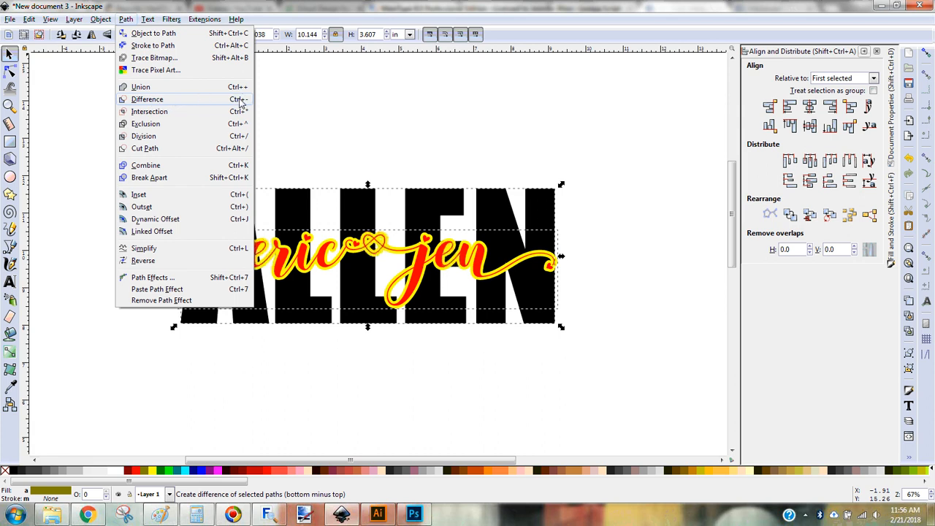
pyautogui.click(146, 100)
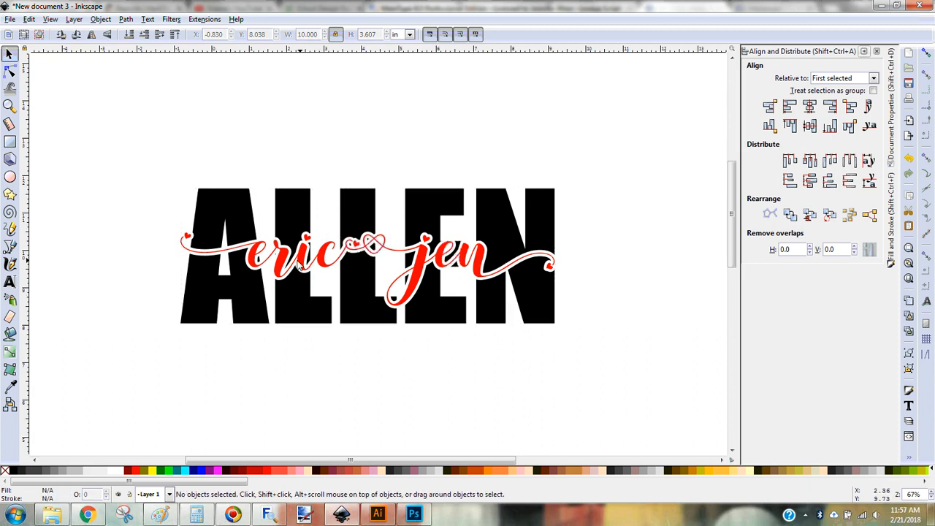
pyautogui.click(299, 263)
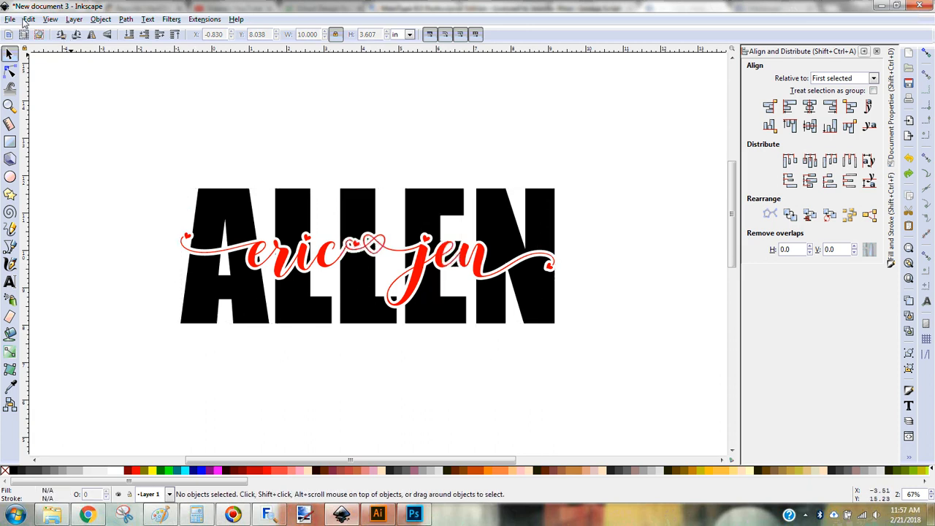
pyautogui.click(10, 19)
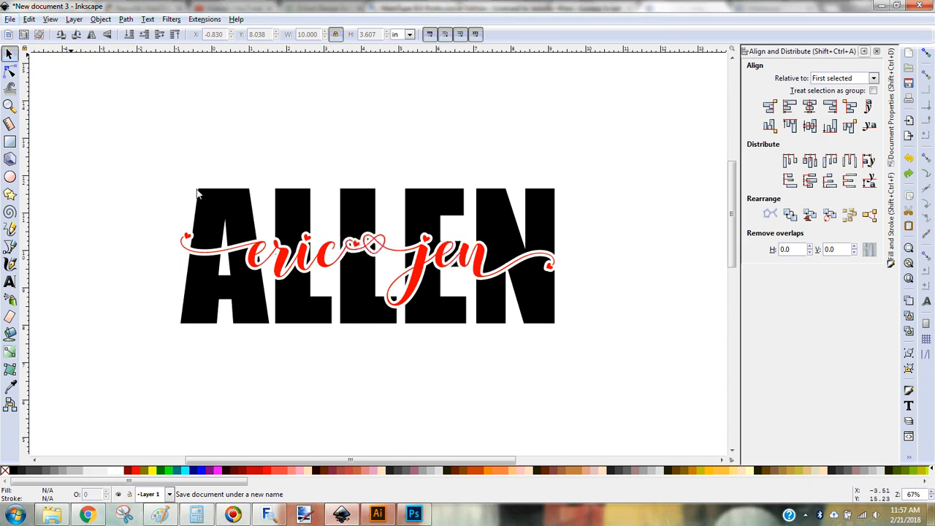
# Step: Save As into the My Pictures folder with SVG chosen as the file type
pyautogui.press('ctrl+shift+s')
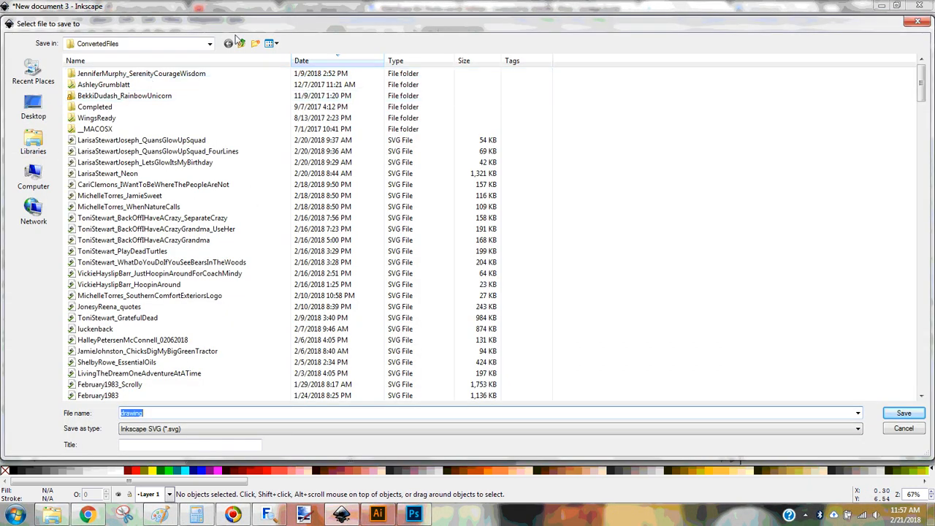
pyautogui.click(241, 43)
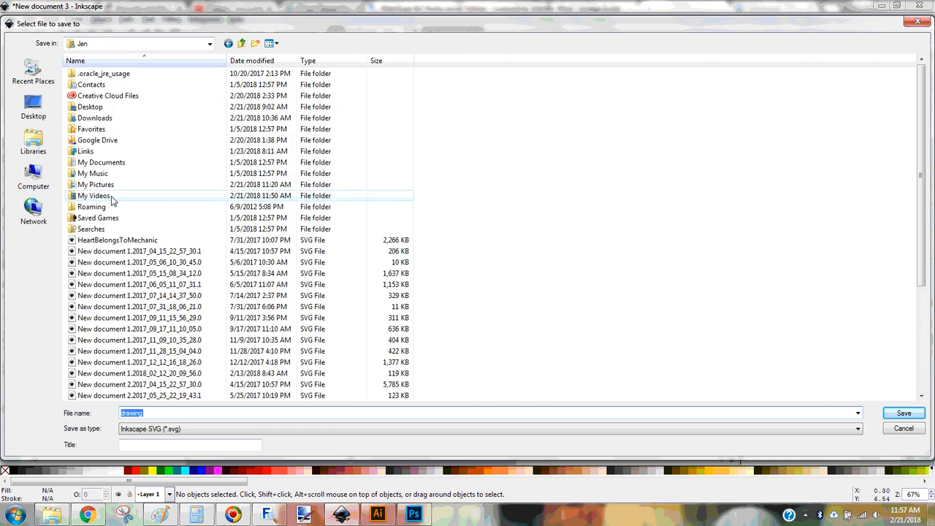
pyautogui.doubleClick(97, 184)
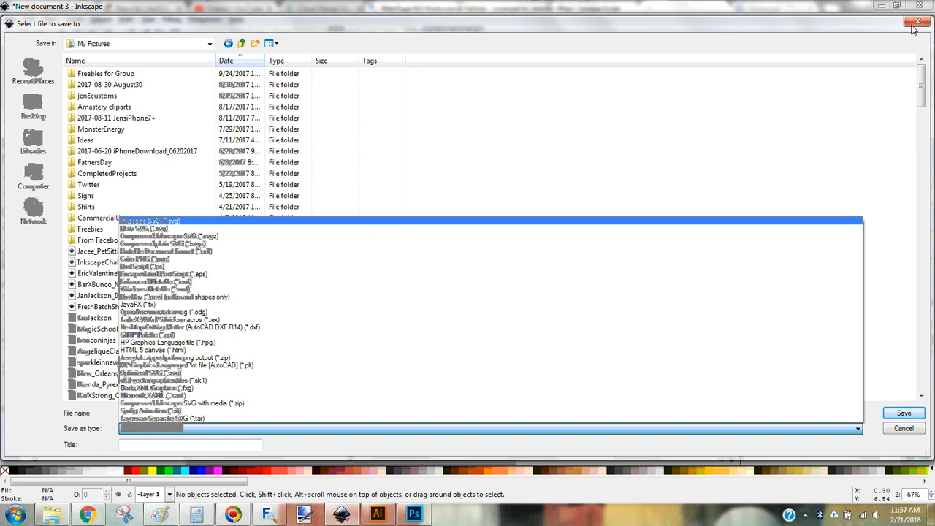
pyautogui.click(149, 220)
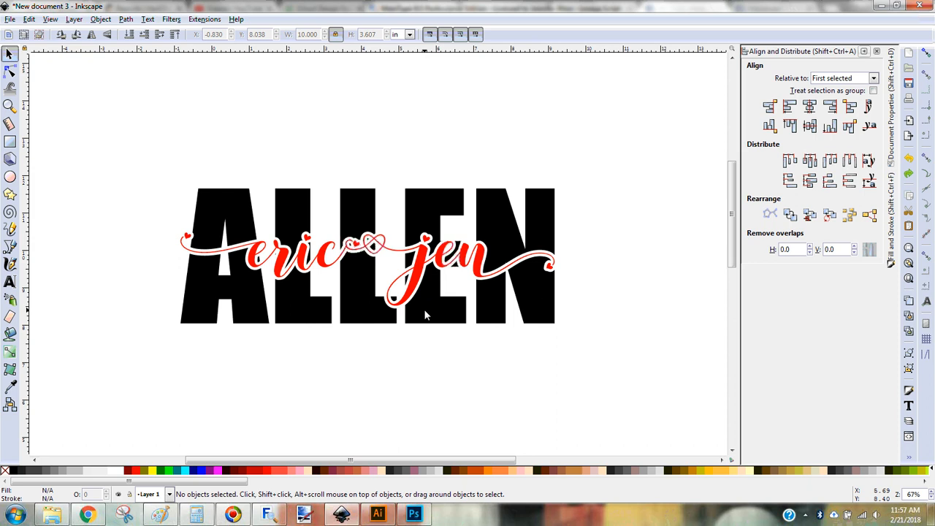
pyautogui.moveTo(425, 300)
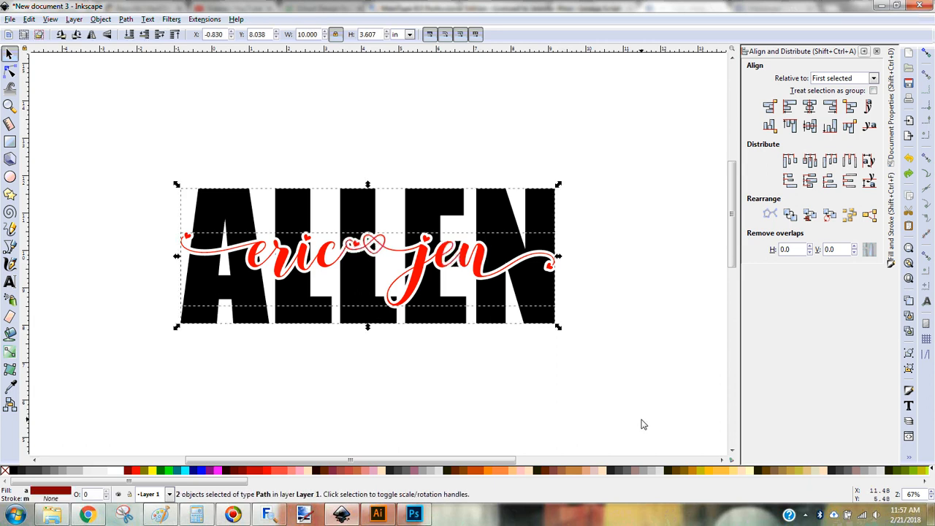
pyautogui.moveTo(612, 342)
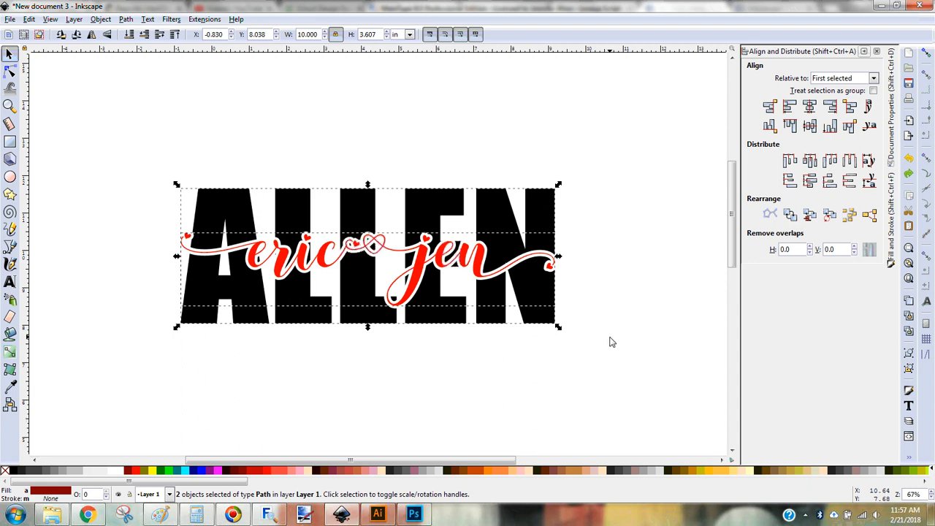
pyautogui.moveTo(544, 351)
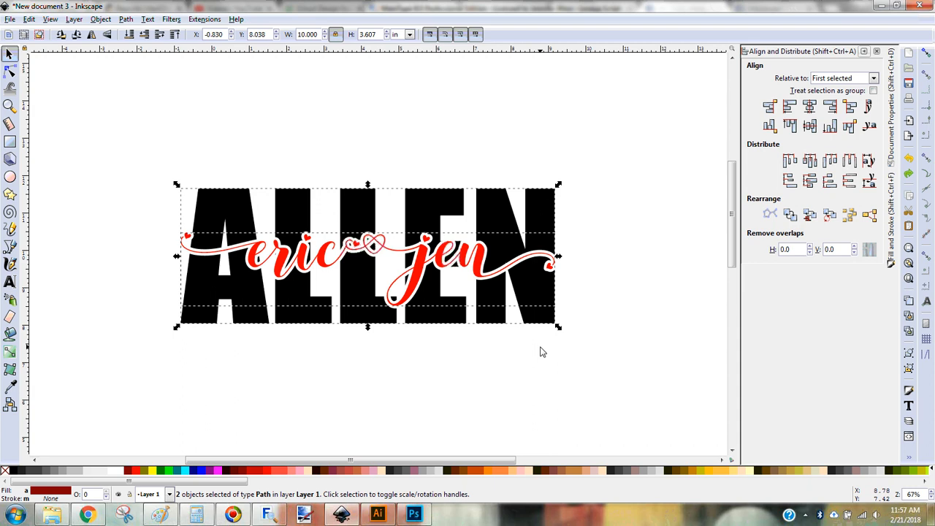
pyautogui.moveTo(339, 266)
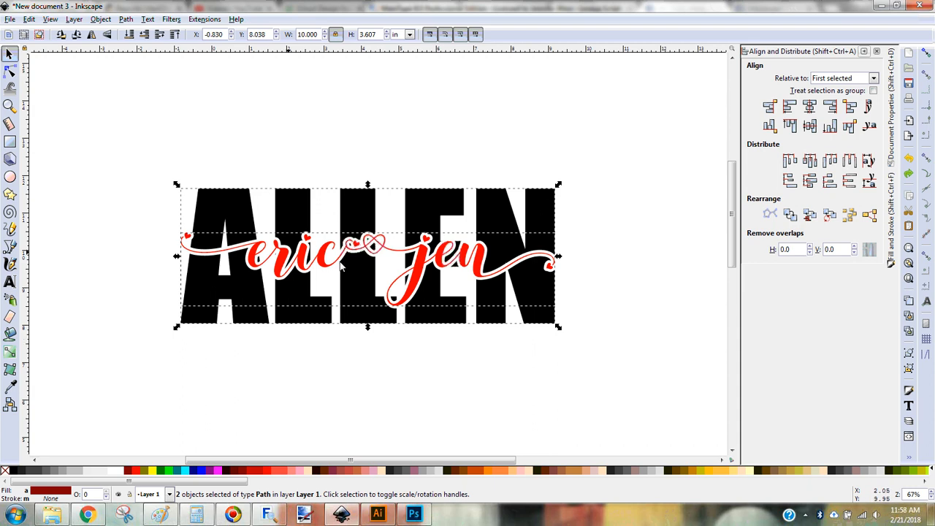
pyautogui.moveTo(511, 265)
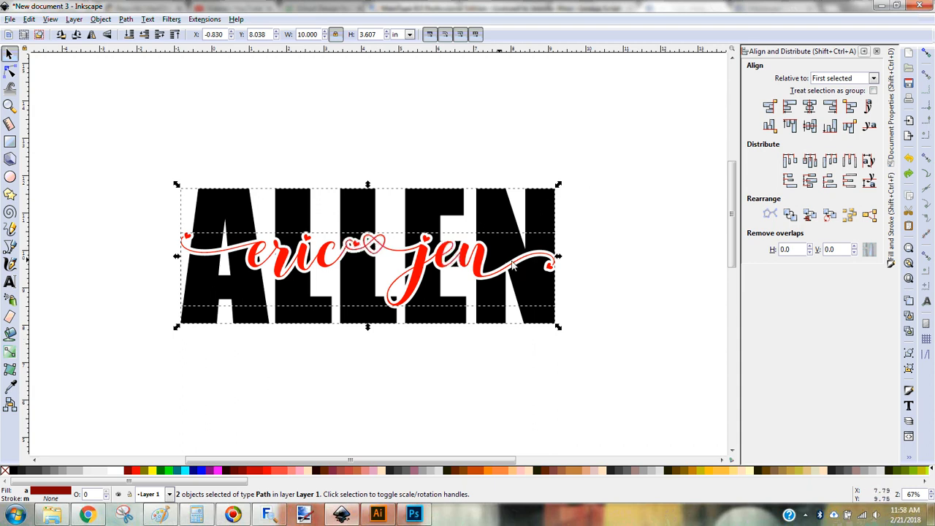
pyautogui.moveTo(403, 318)
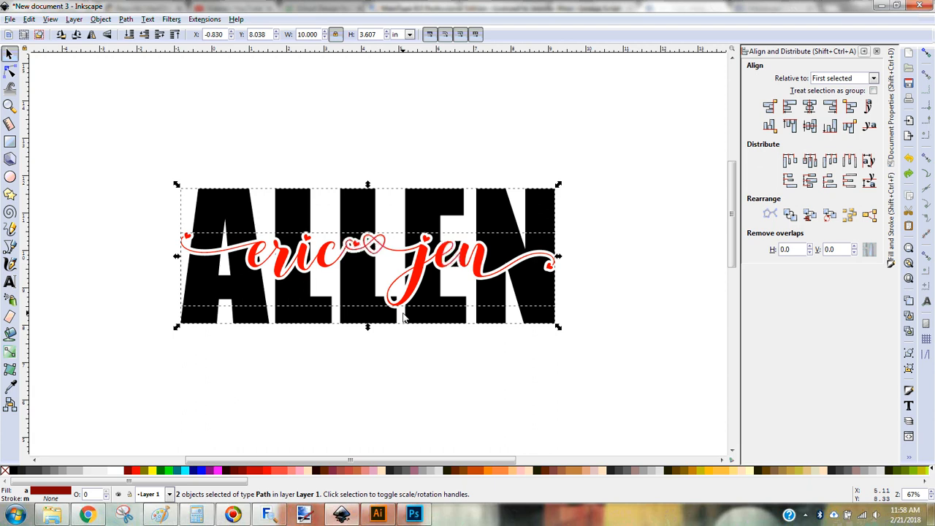
pyautogui.click(652, 178)
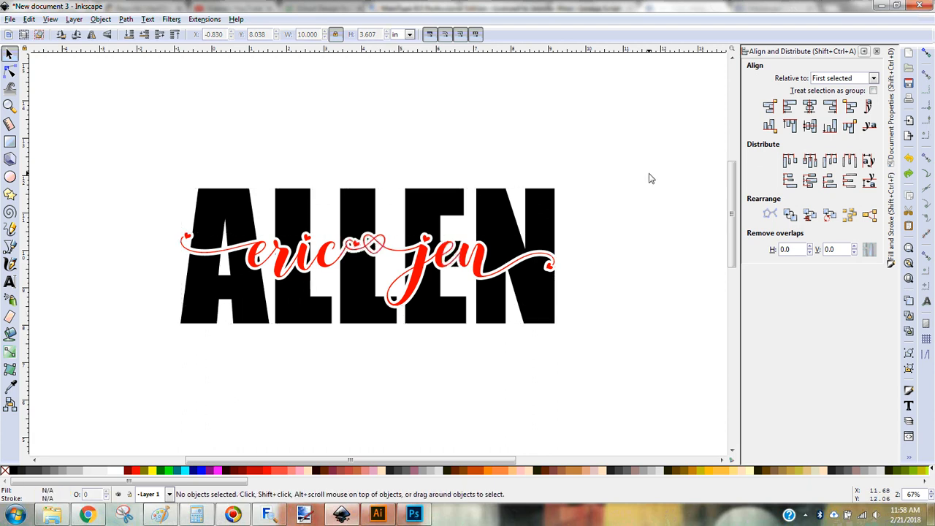